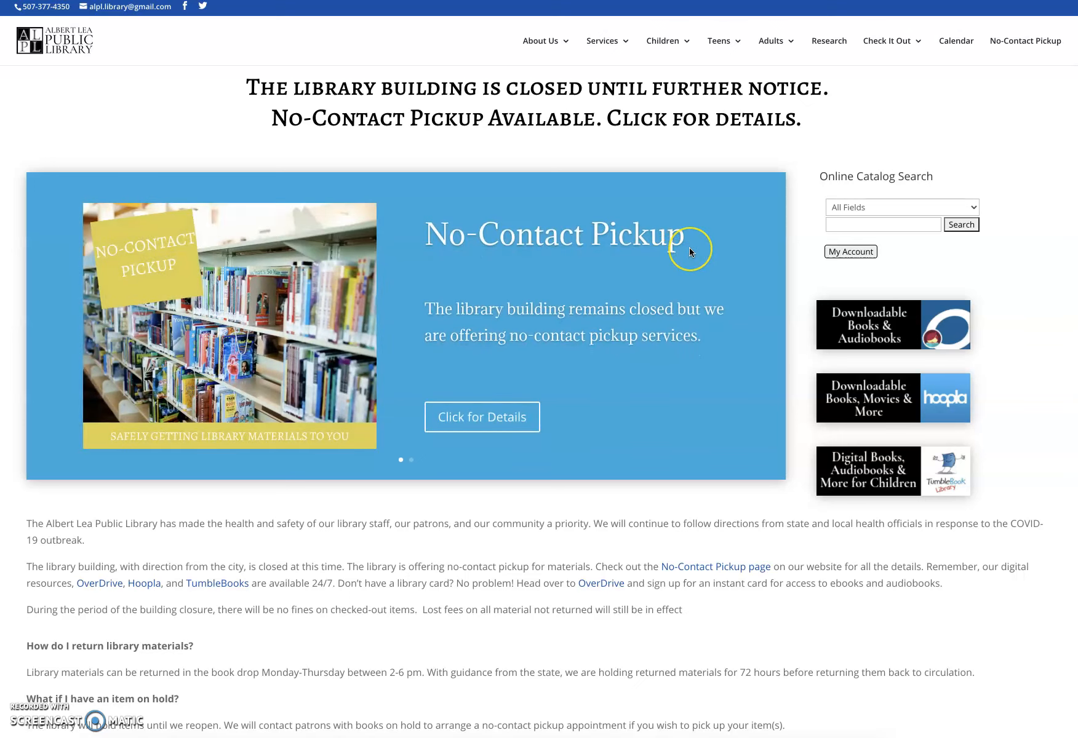
mouse_move(649, 183)
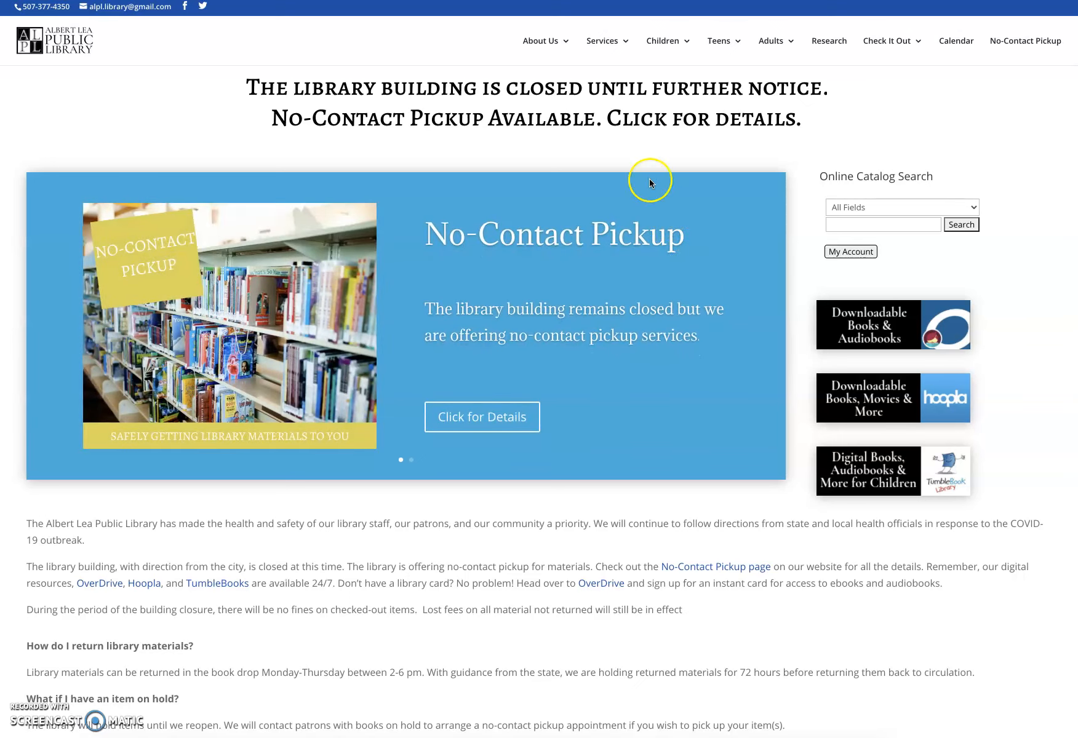
mouse_move(1029, 90)
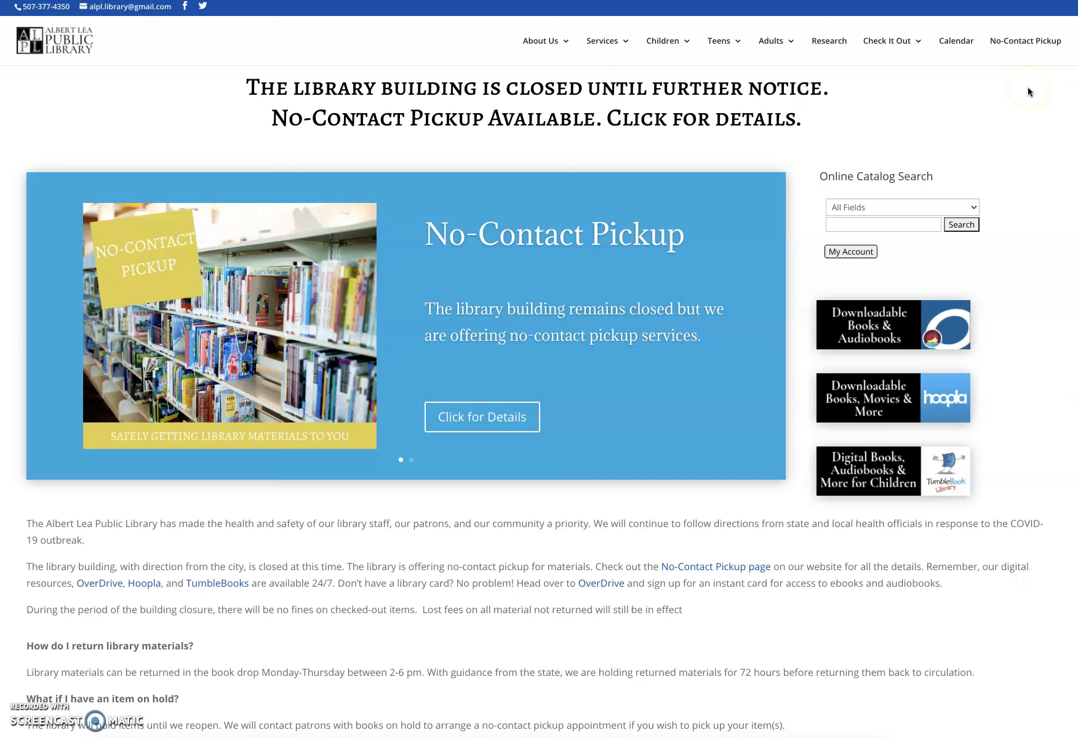
mouse_move(955, 40)
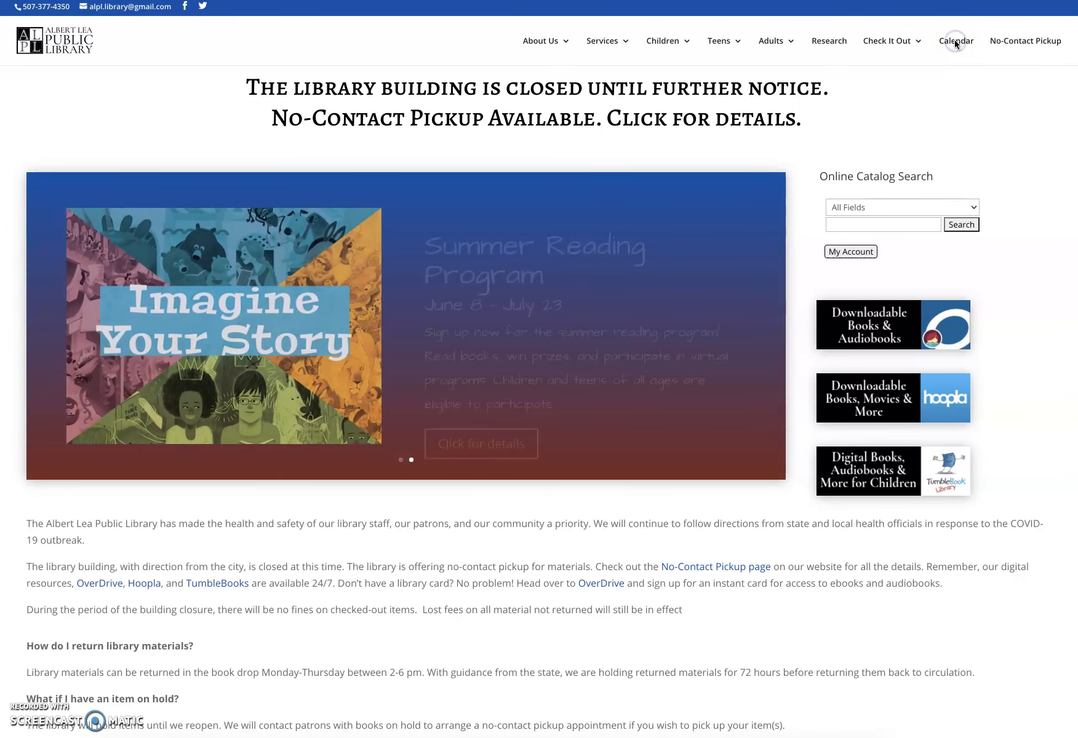
Open the events Calendar and browse the June 2020 month of Storytime and Tech Talk events.
click(955, 41)
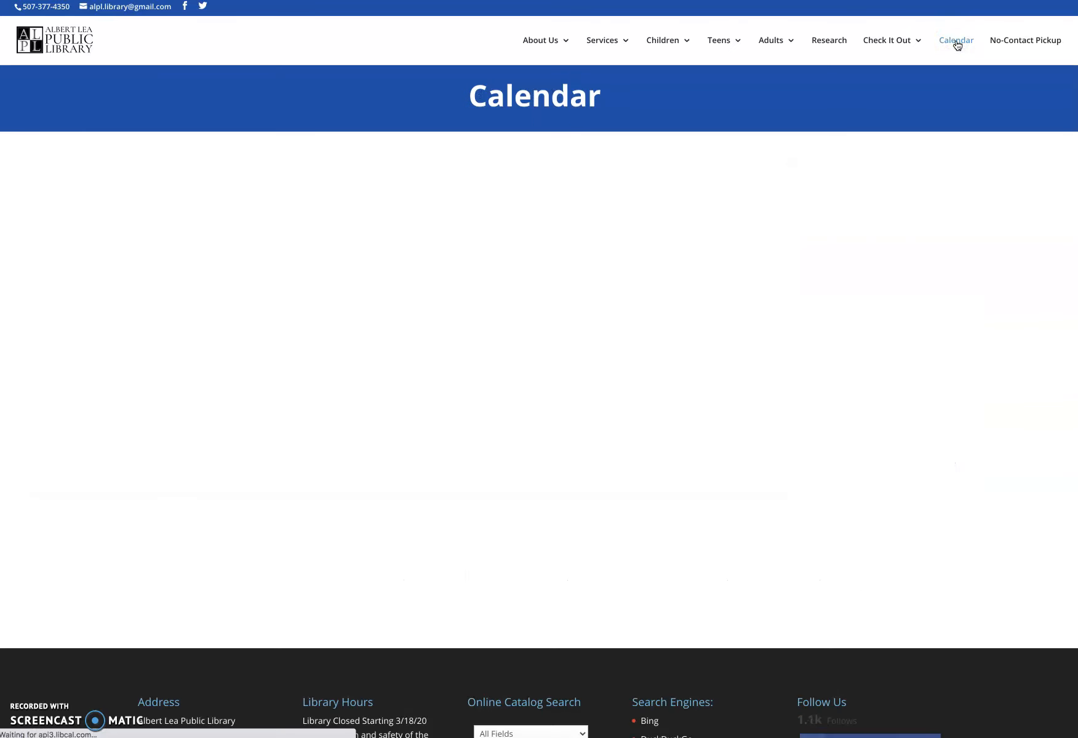
click(955, 39)
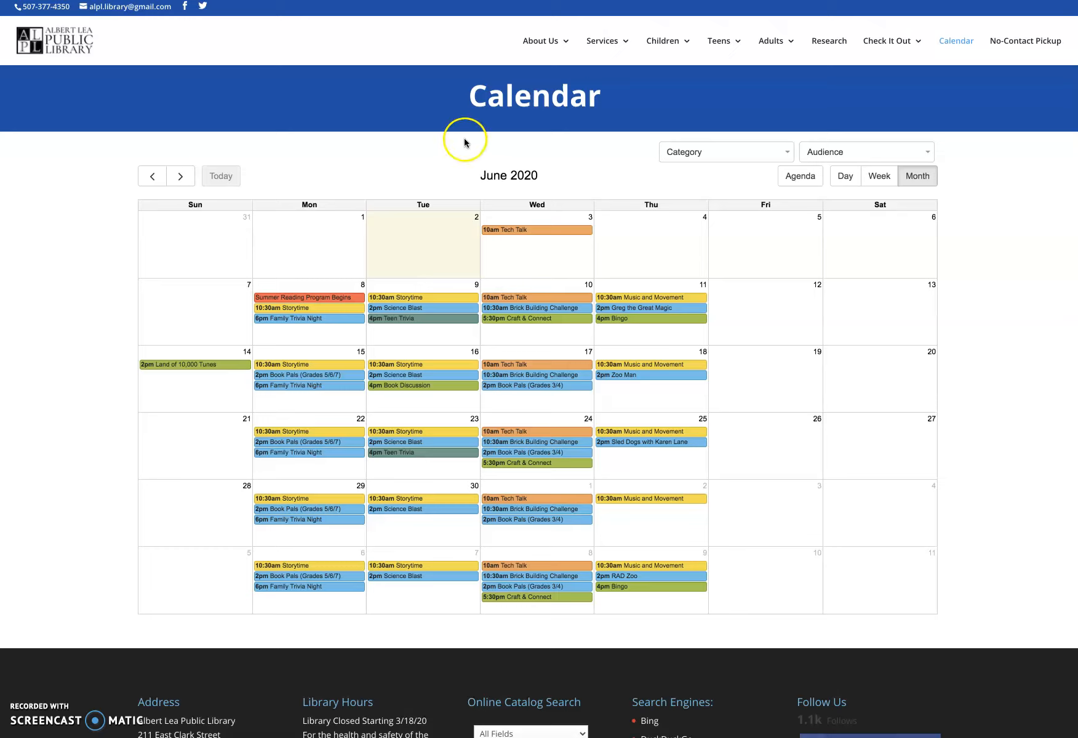
mouse_move(447, 200)
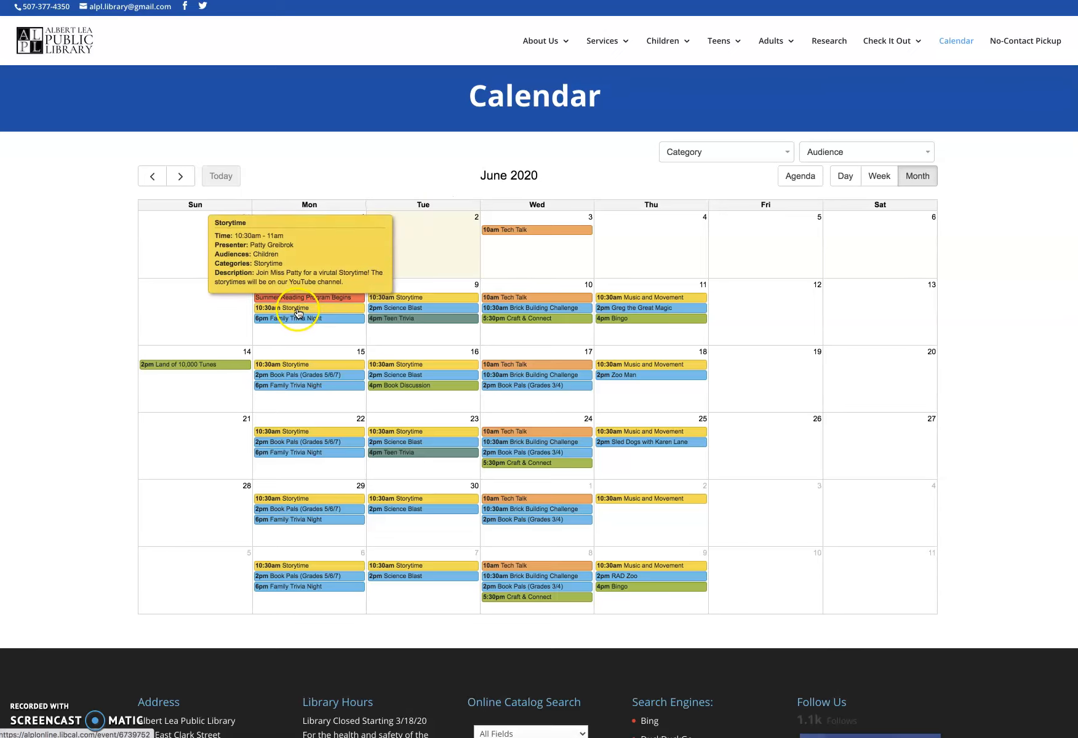
mouse_move(306, 273)
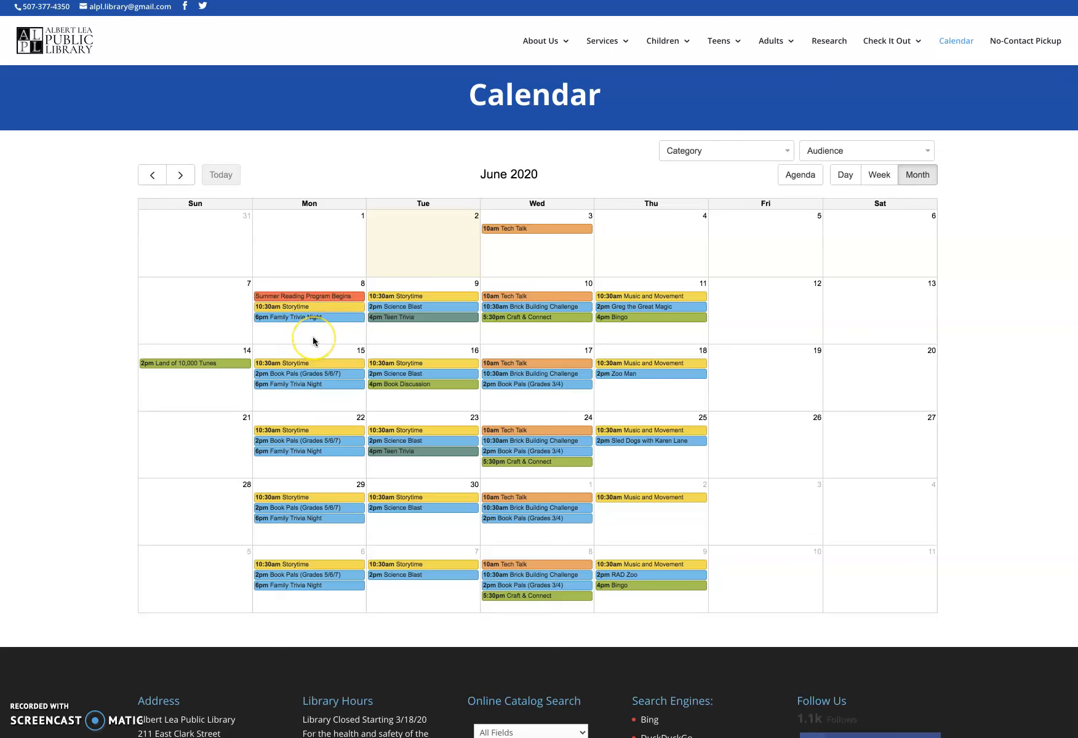
mouse_move(379, 340)
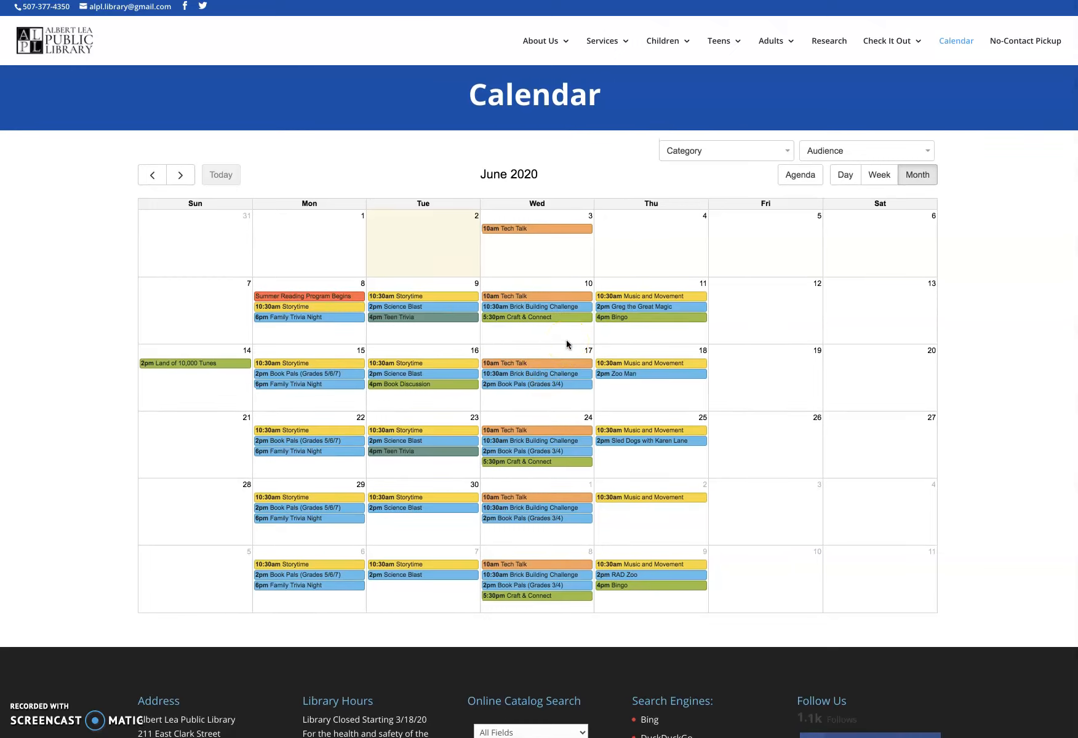
click(418, 249)
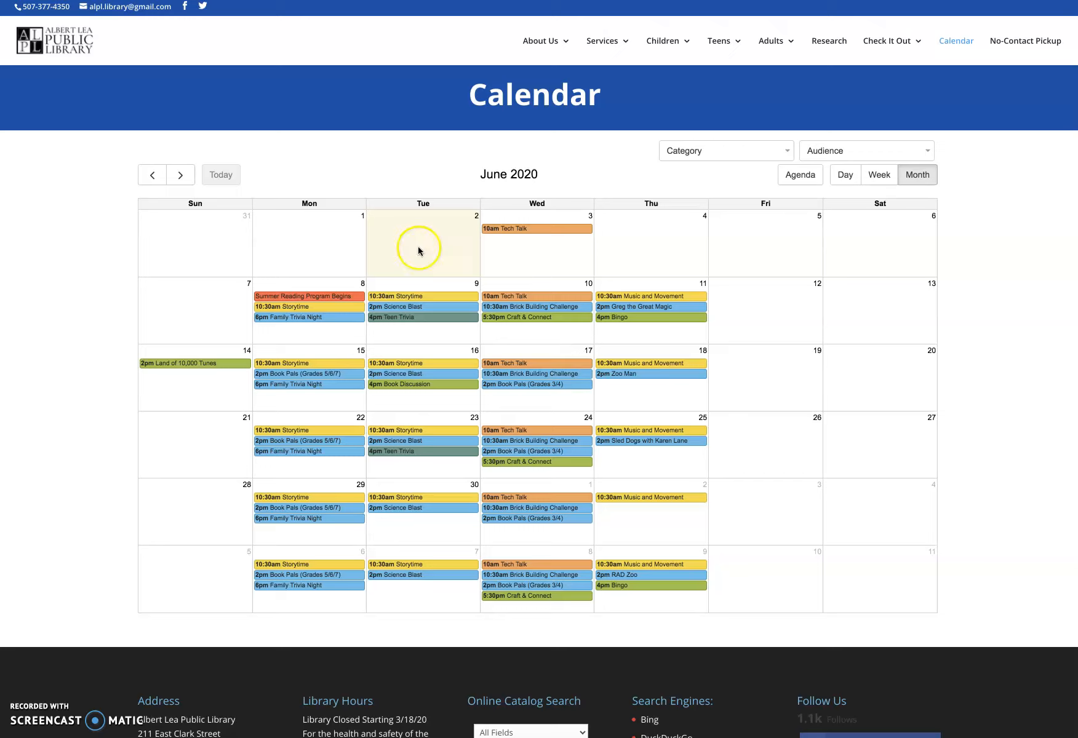
mouse_move(344, 180)
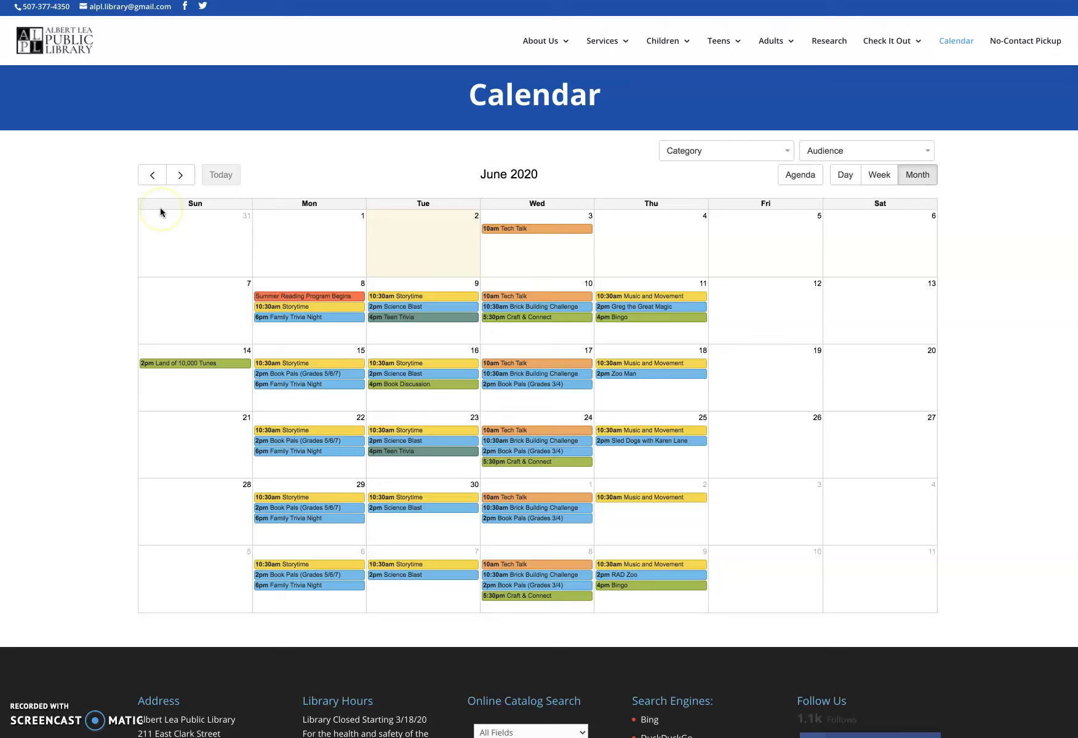
mouse_move(170, 238)
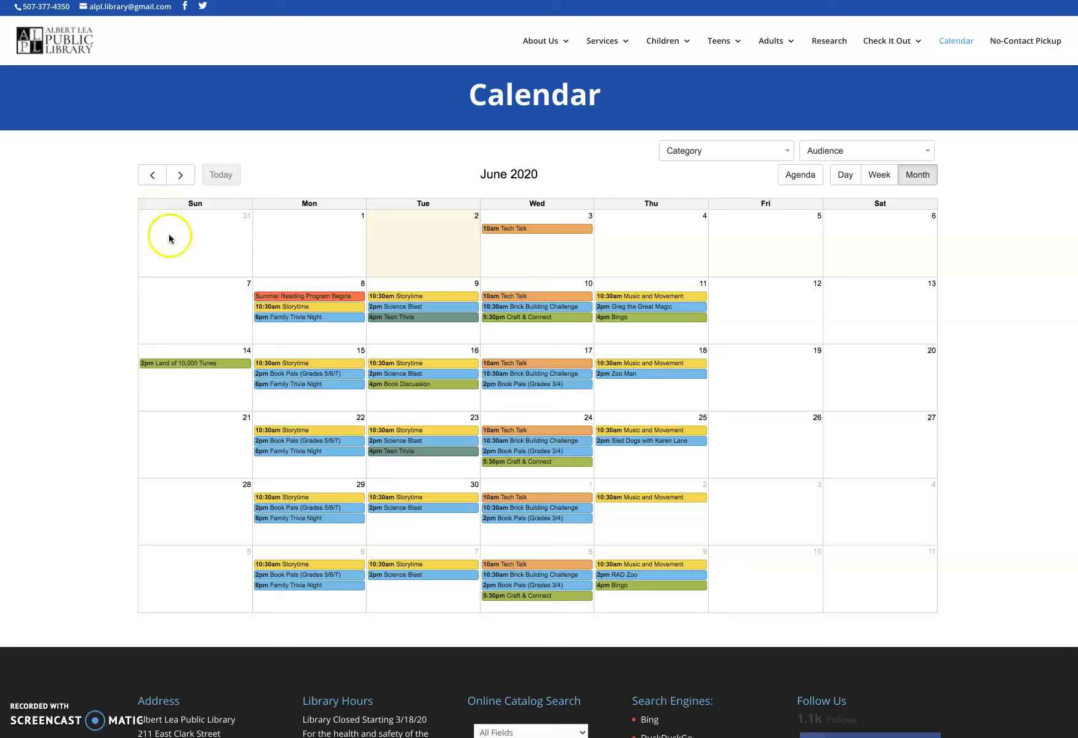
mouse_move(147, 310)
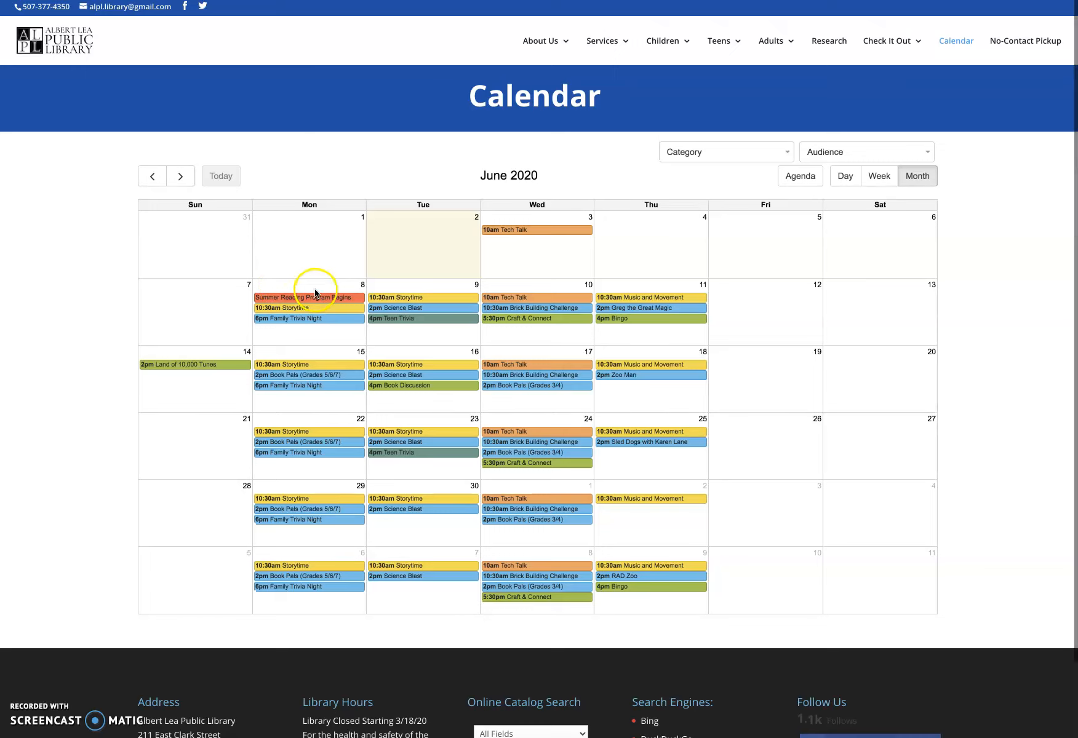
mouse_move(308, 297)
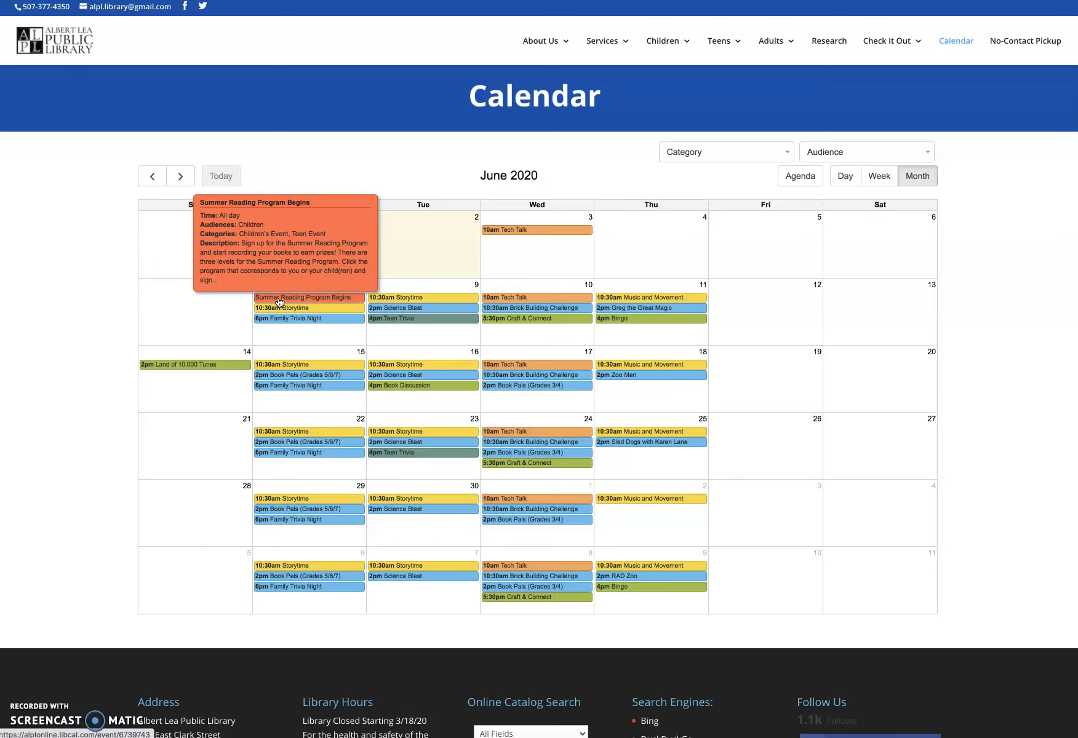
mouse_move(289, 307)
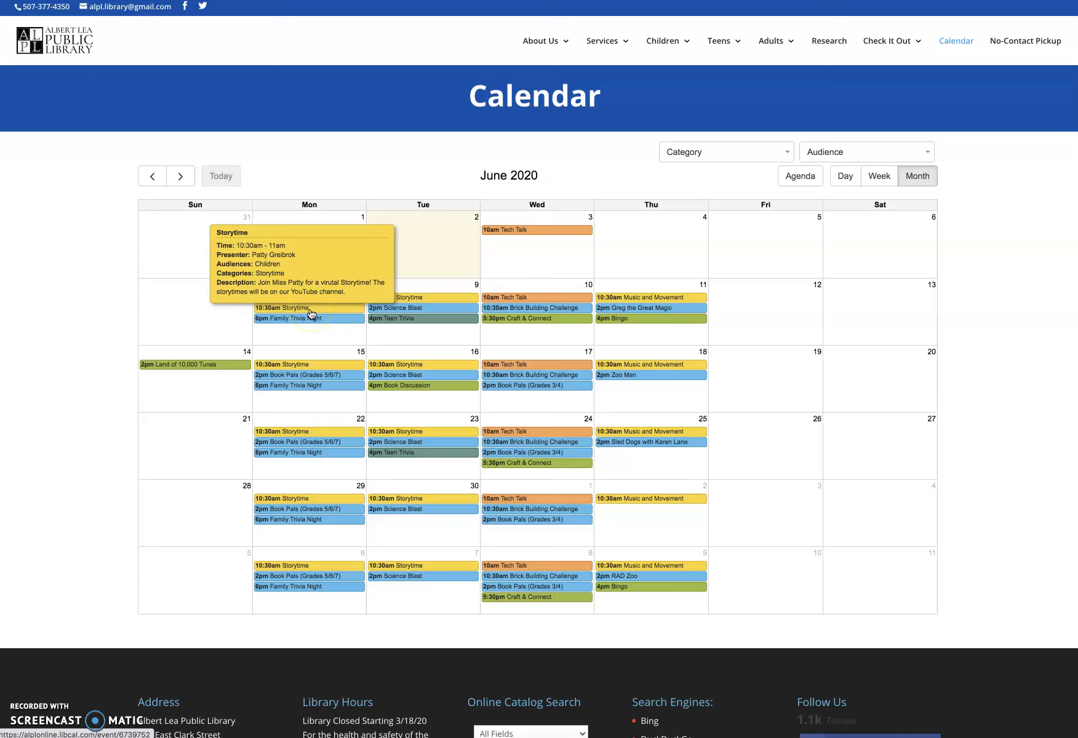
mouse_move(308, 318)
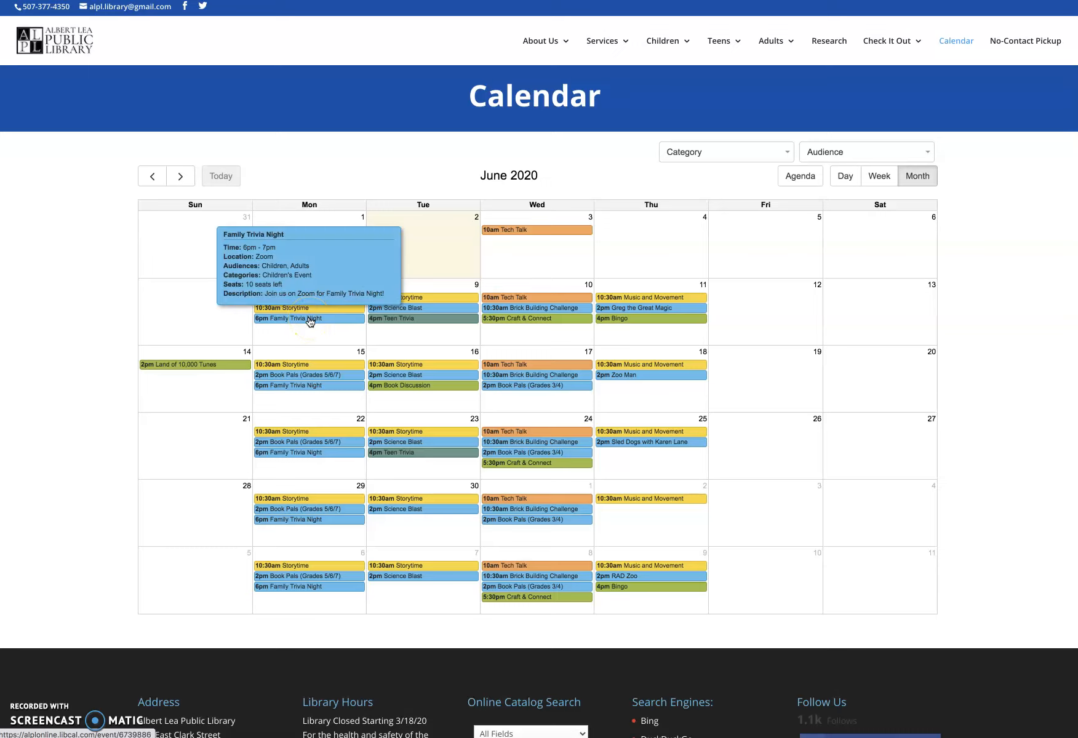
mouse_move(308, 307)
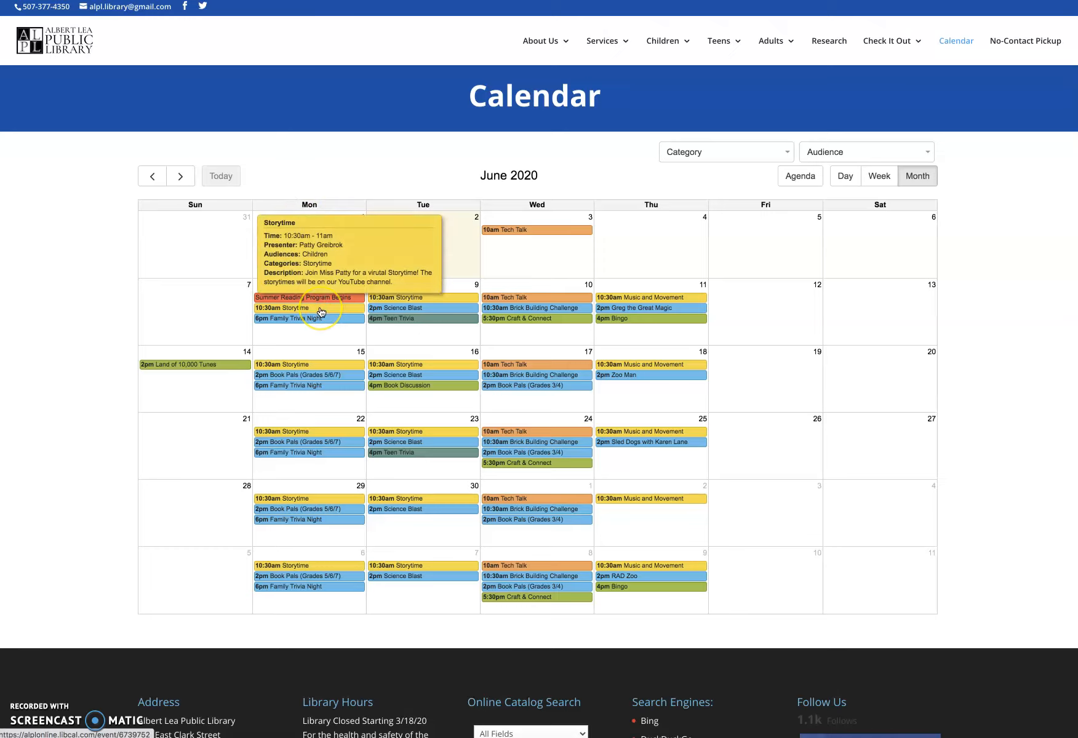
Open the June 8 10:30am Storytime event and follow its link to the AlbertLeaPubLib YouTube channel.
click(286, 308)
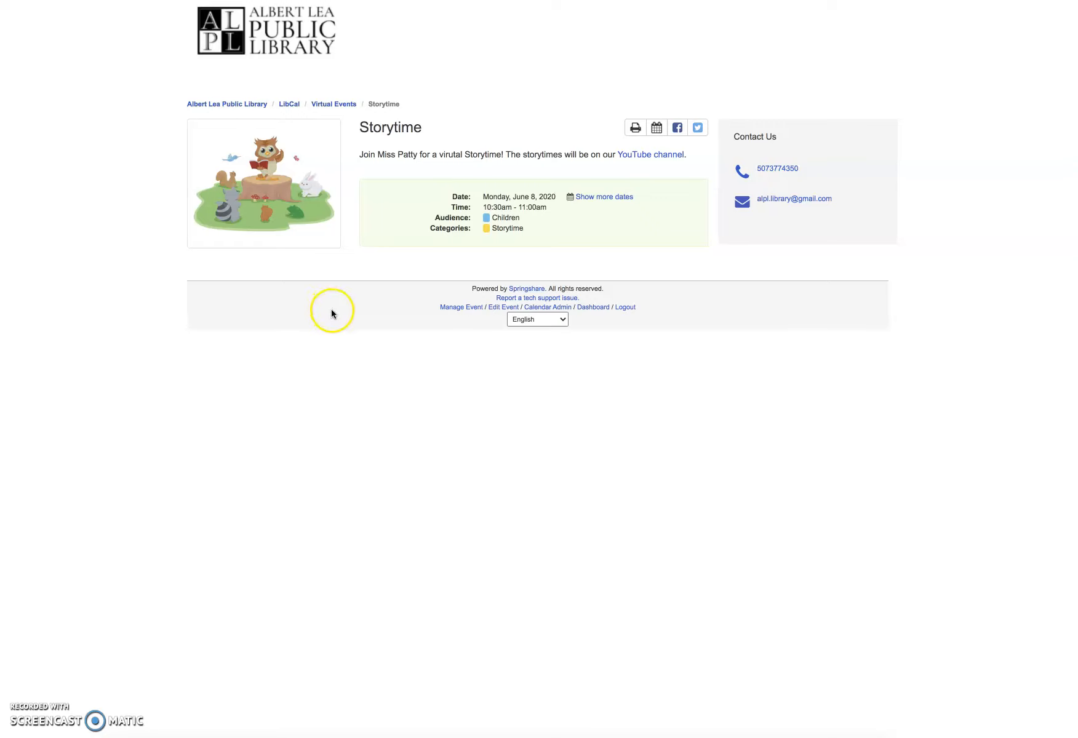
mouse_move(445, 135)
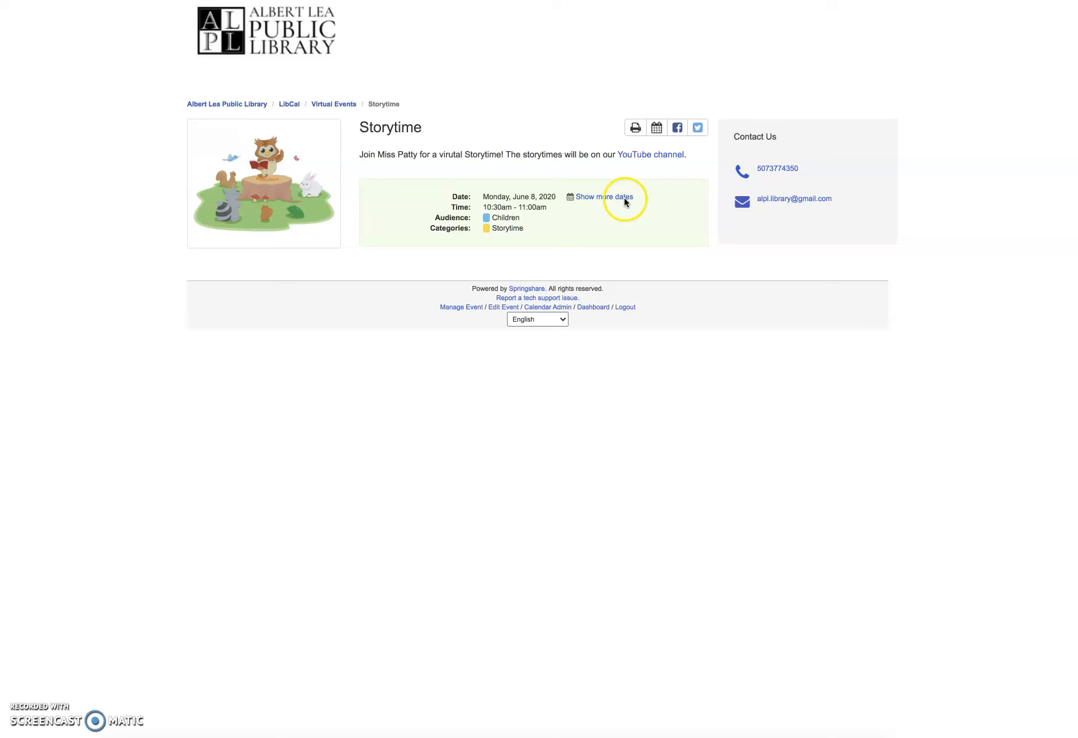
mouse_move(692, 164)
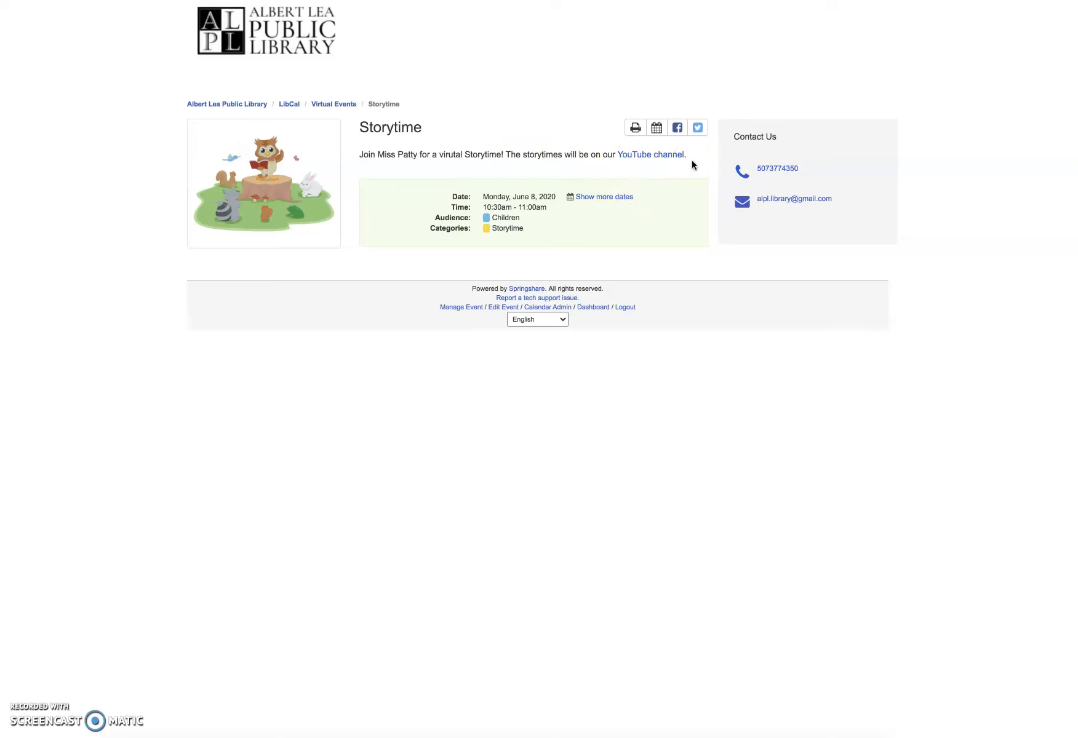
mouse_move(674, 180)
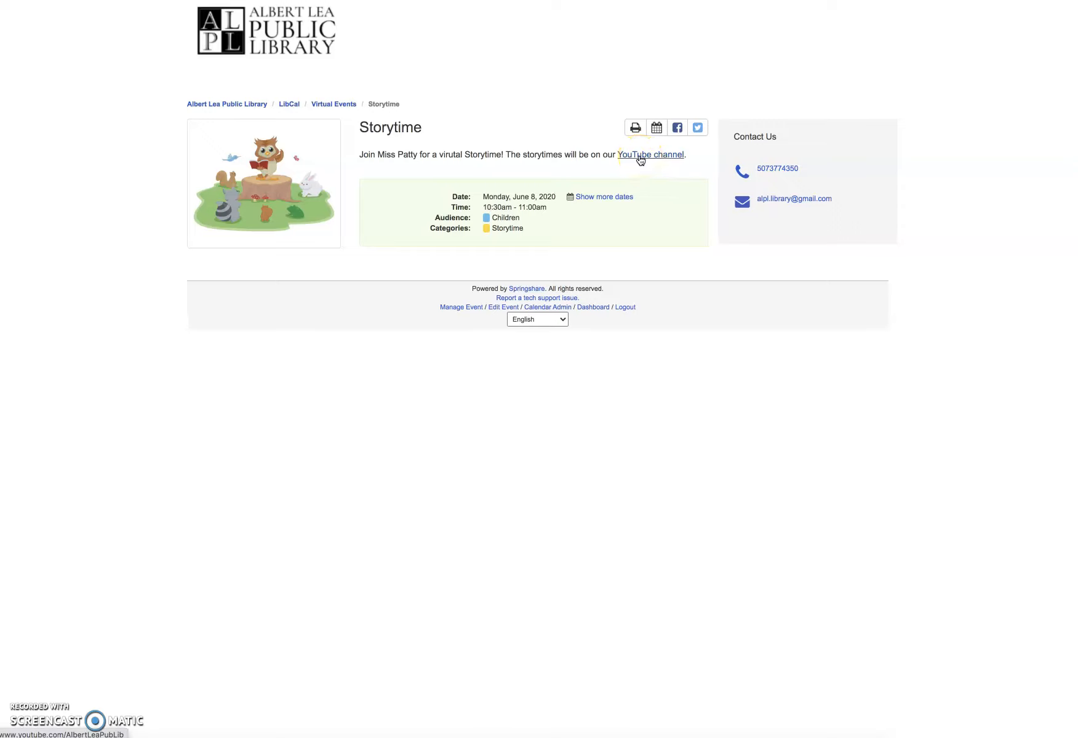
click(650, 155)
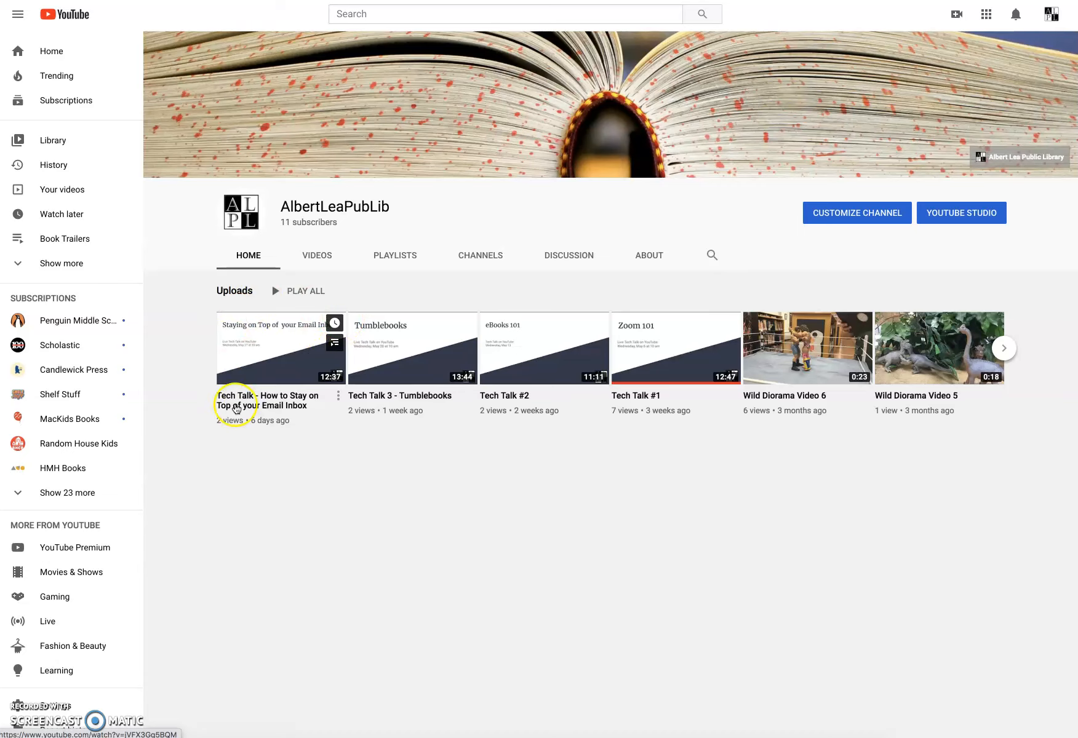
mouse_move(279, 409)
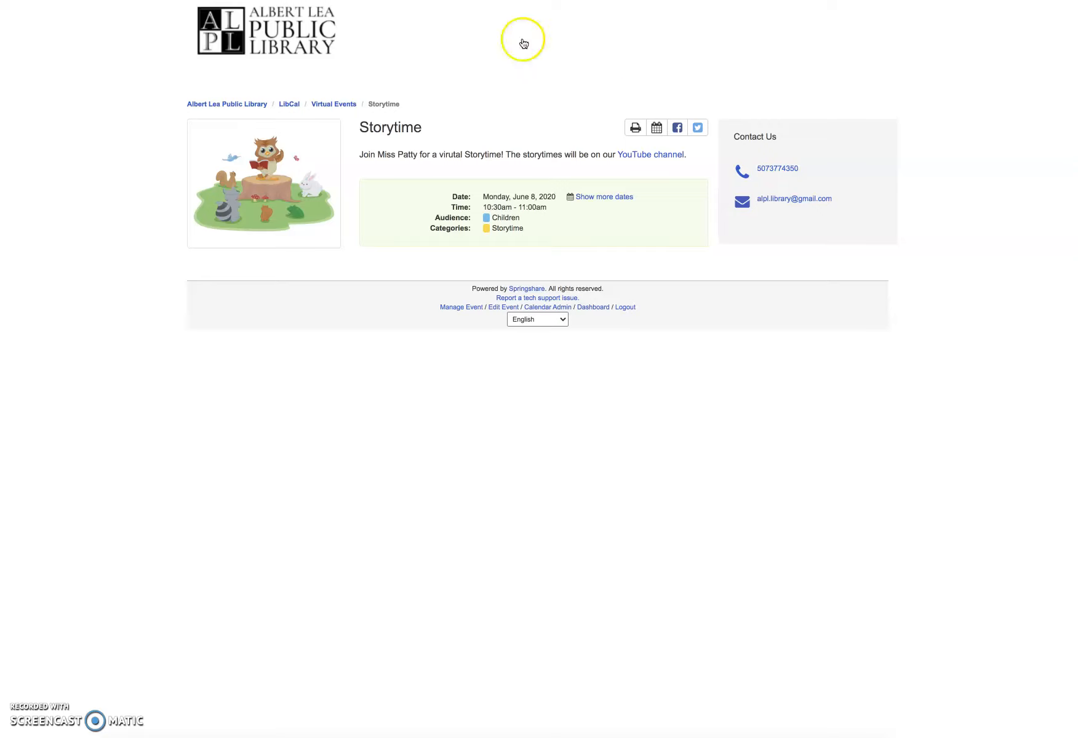
mouse_move(512, 89)
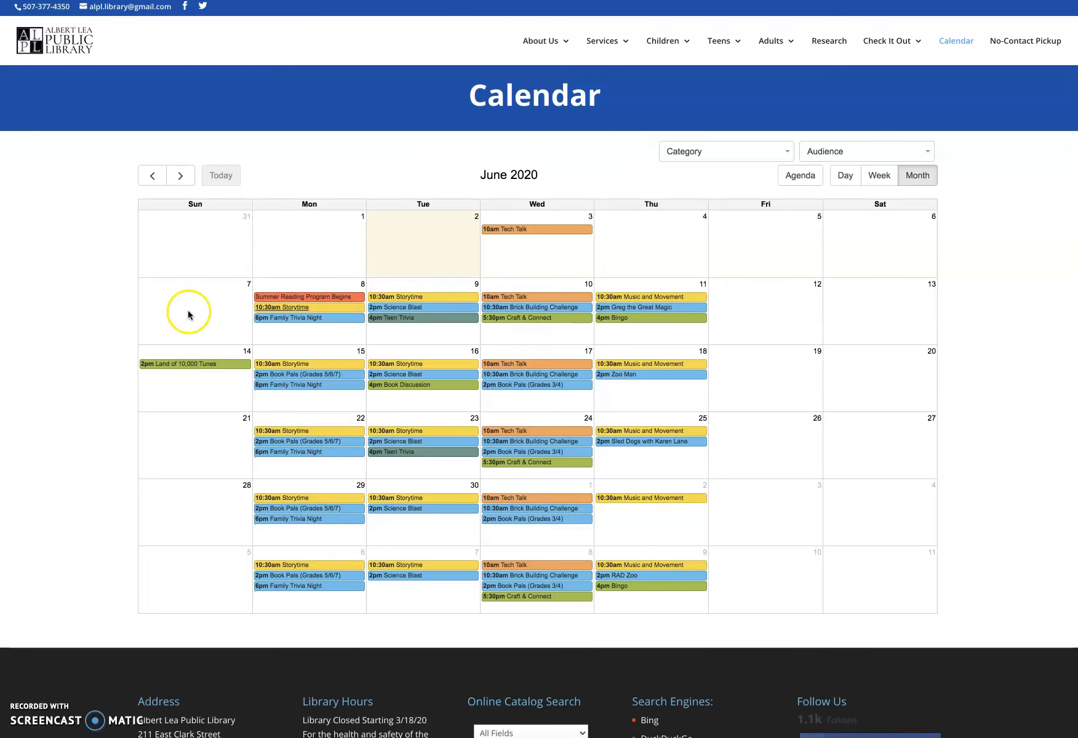
mouse_move(291, 318)
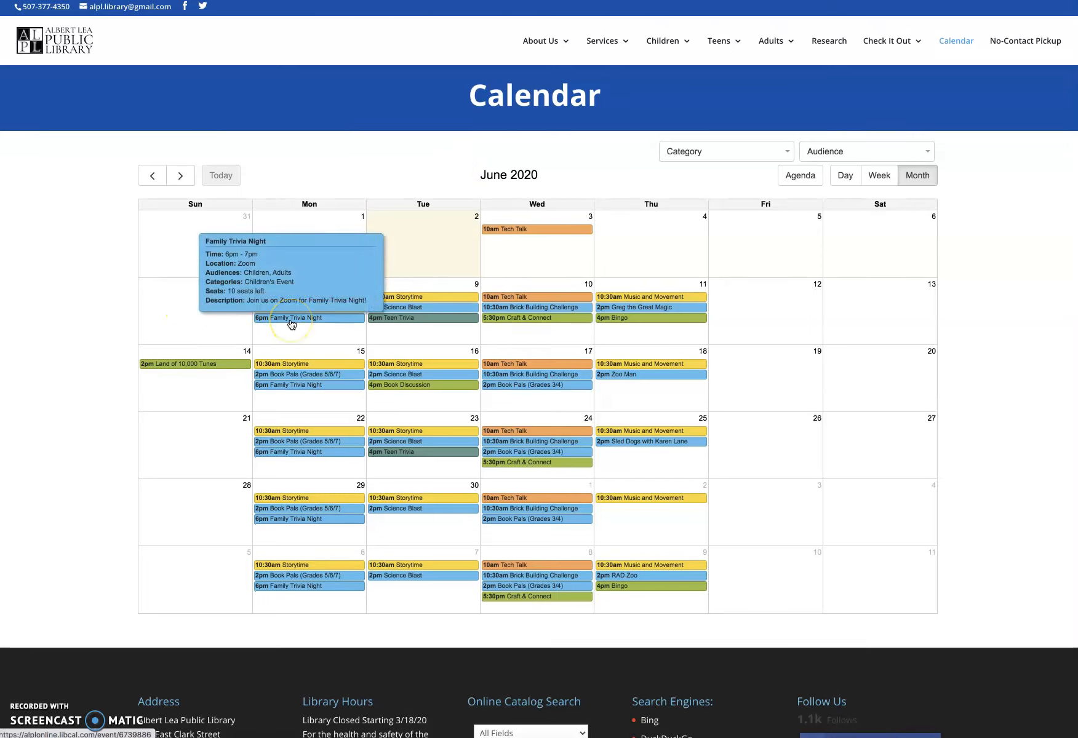
mouse_move(291, 324)
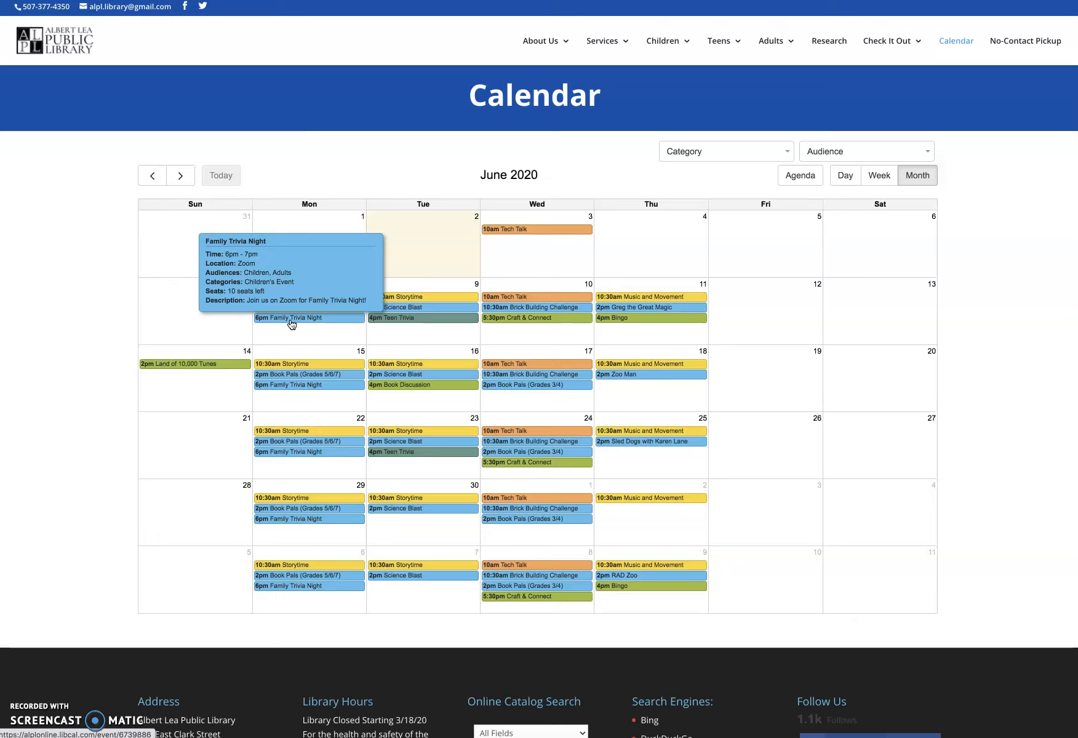
Open the June 8 Family Trivia Night event page with its Zoom and registration details.
click(290, 317)
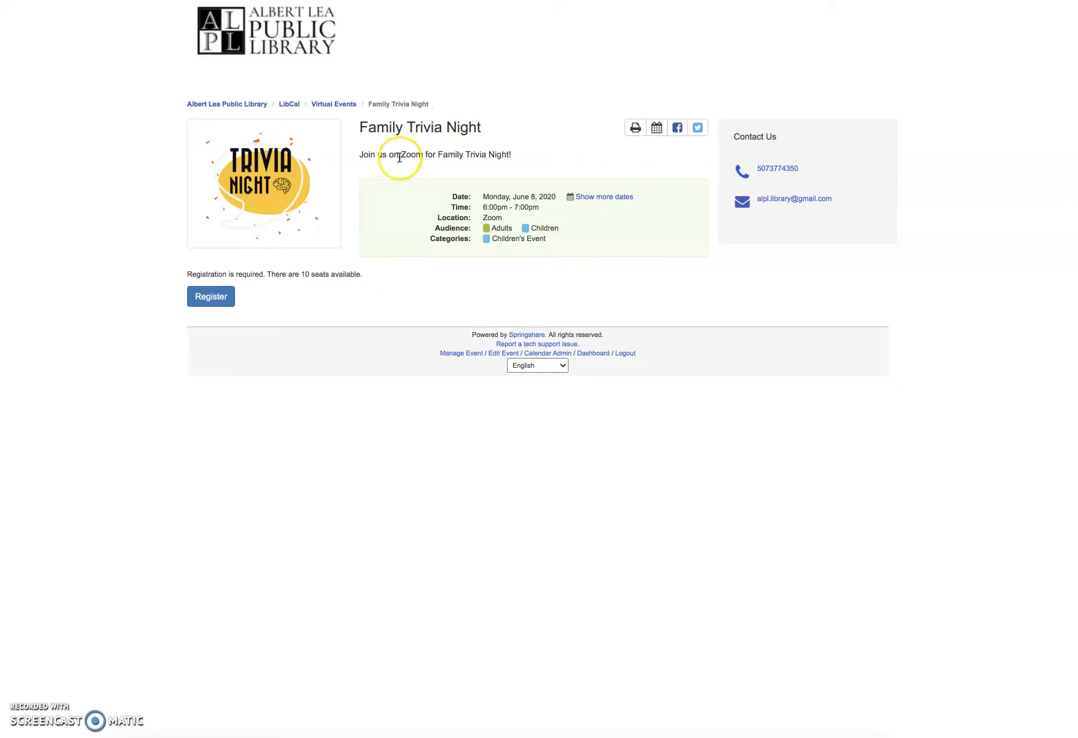
mouse_move(443, 159)
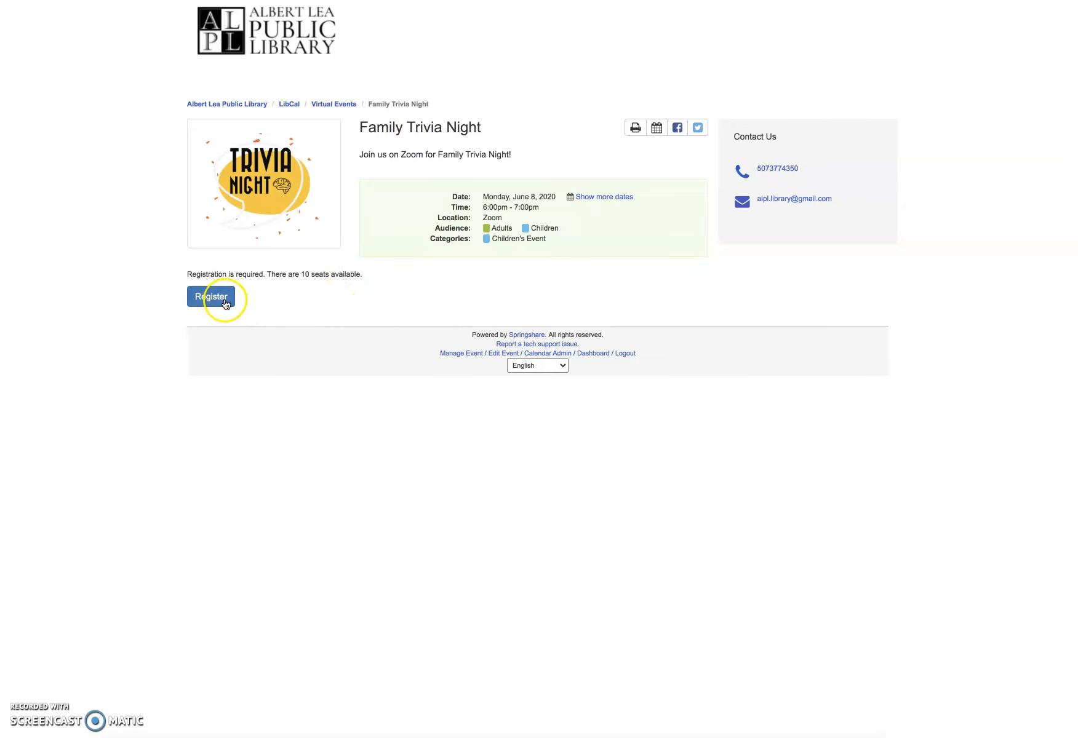
Open the Family Trivia Night registration form showing 10 seats left.
click(211, 297)
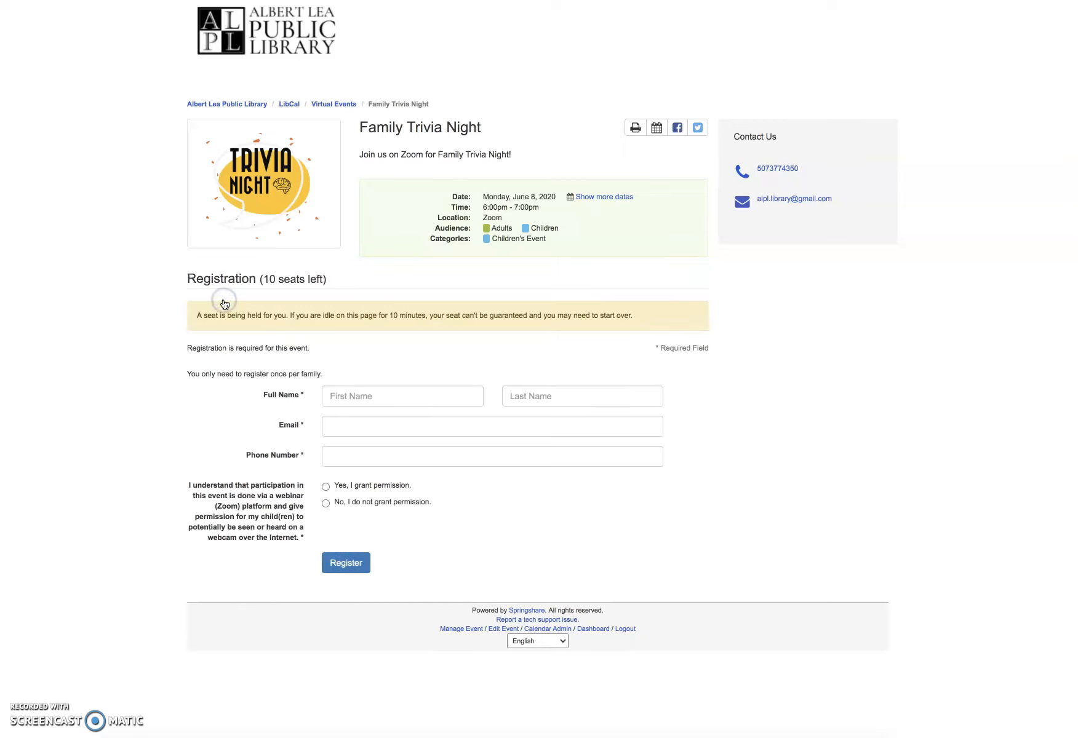
mouse_move(456, 524)
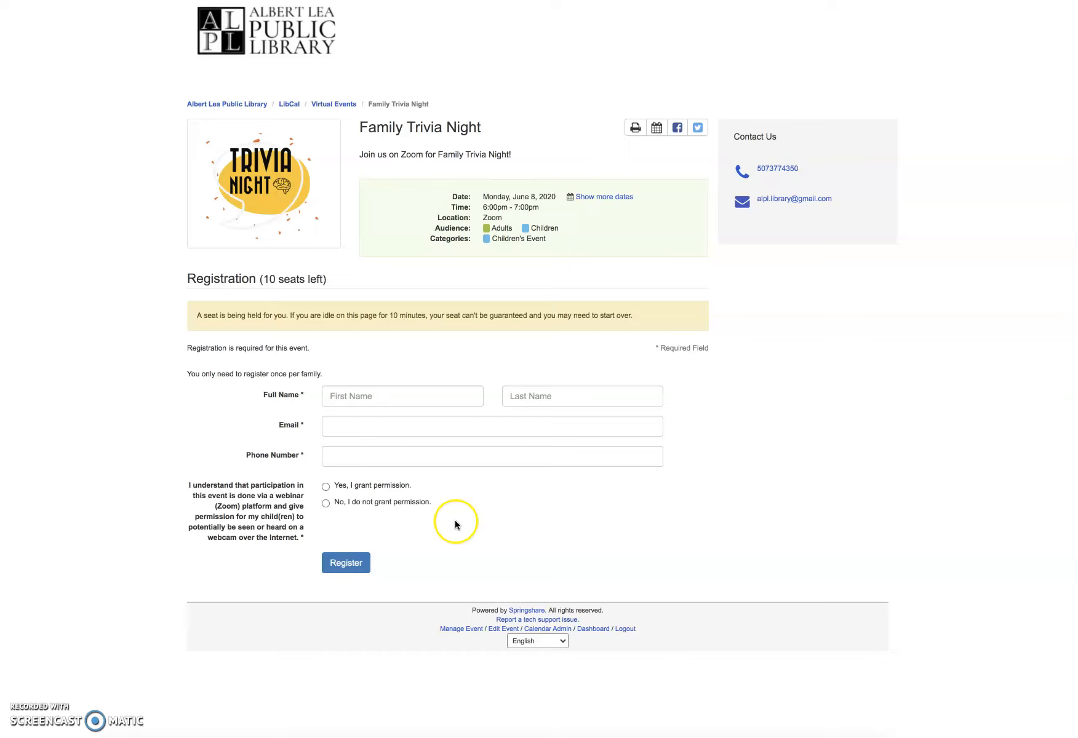
mouse_move(402, 396)
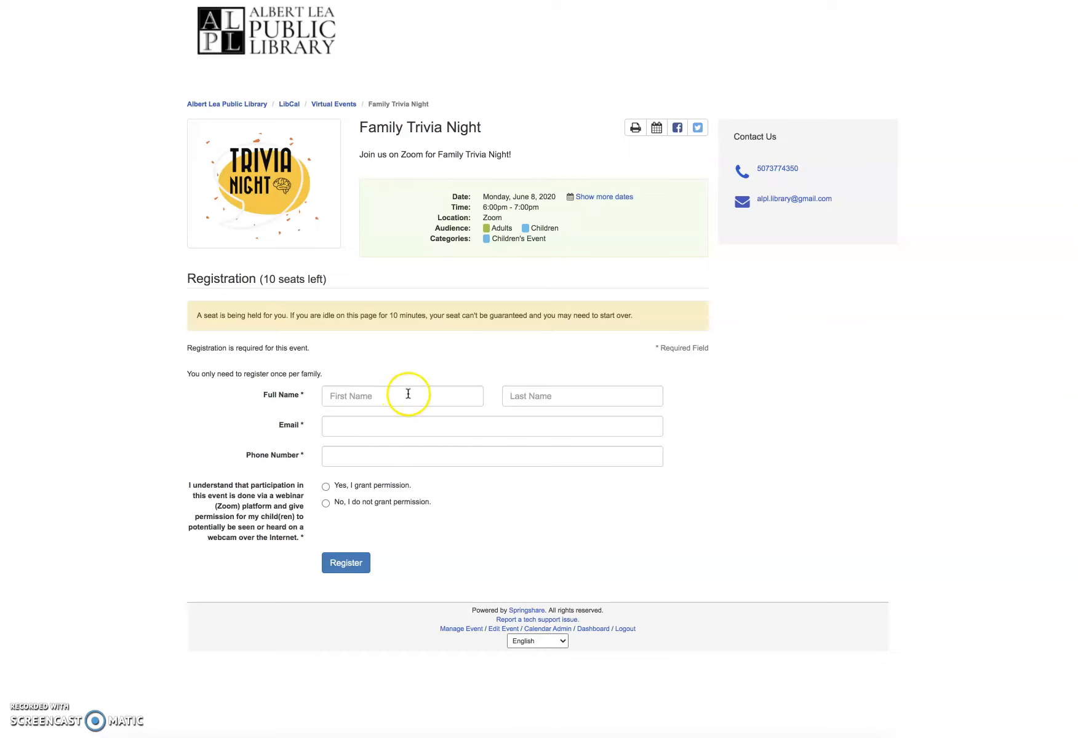
mouse_move(504, 365)
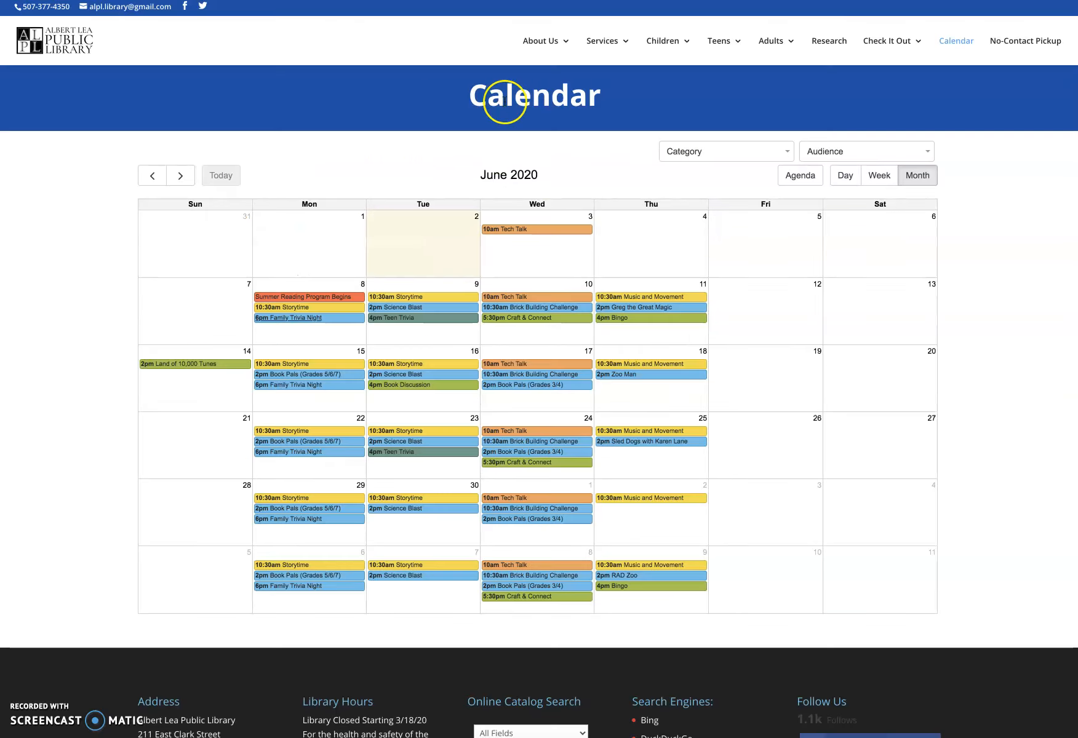
mouse_move(439, 214)
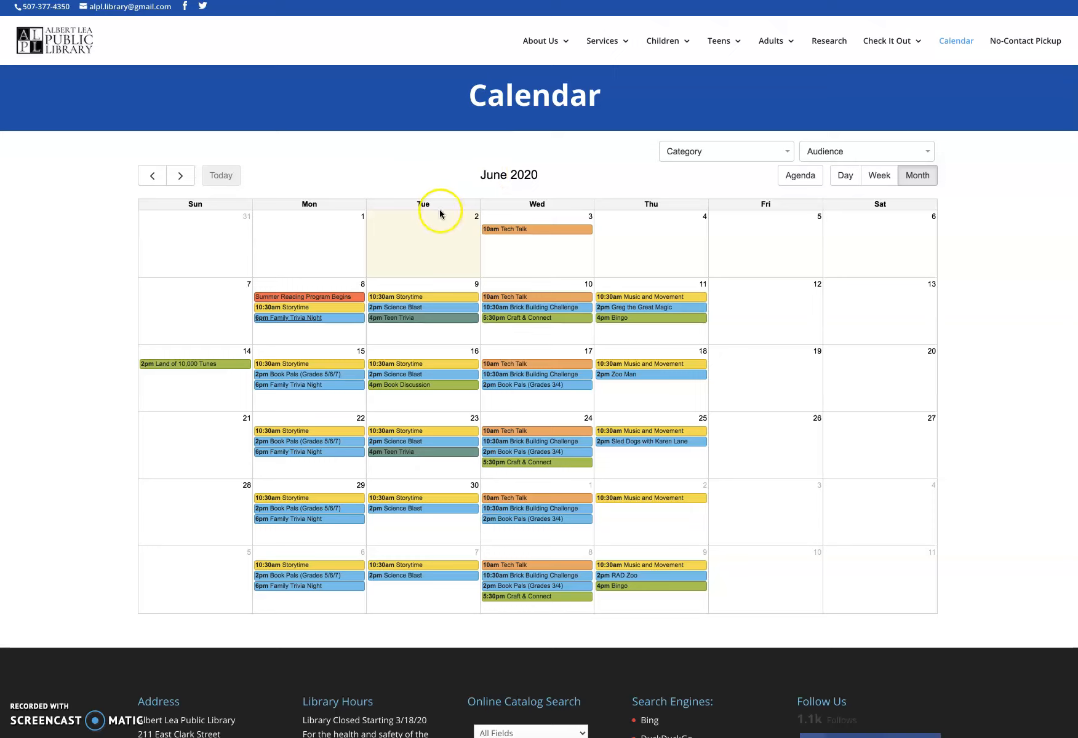
mouse_move(429, 266)
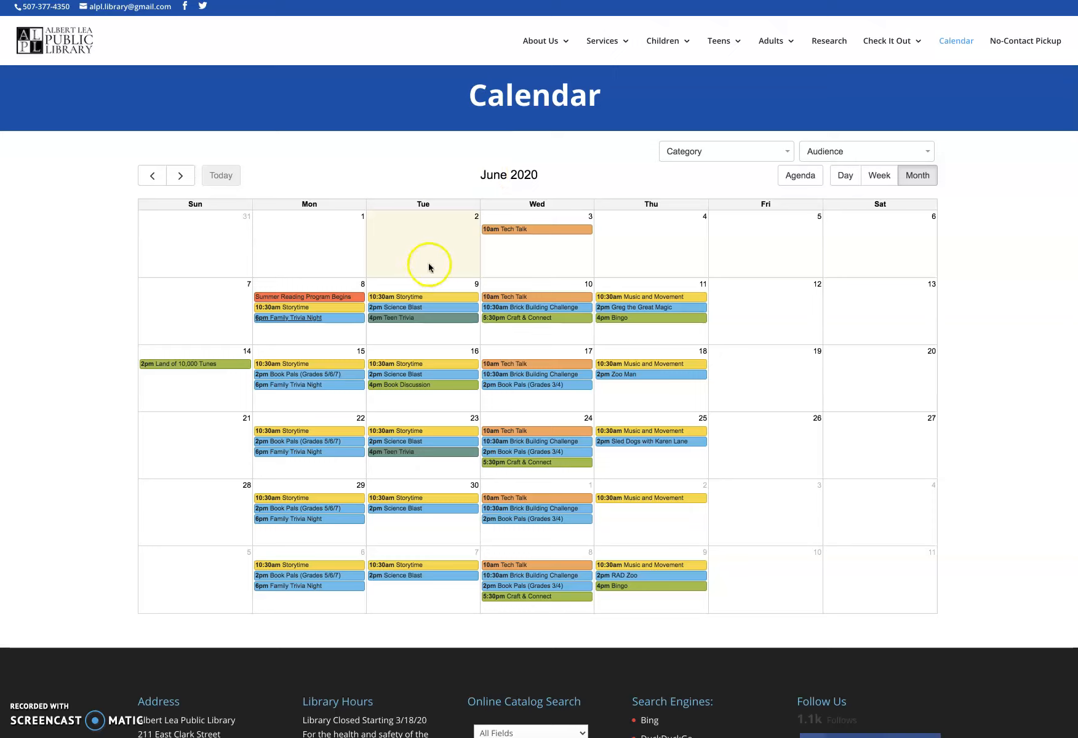
mouse_move(289, 317)
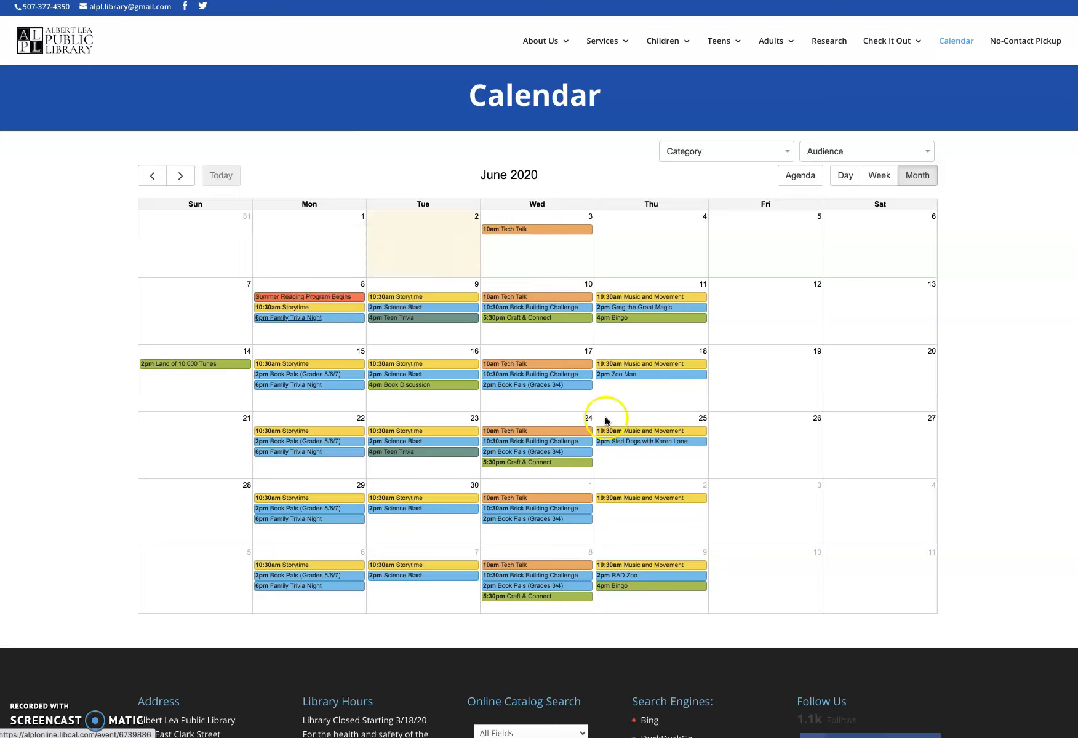
mouse_move(610, 420)
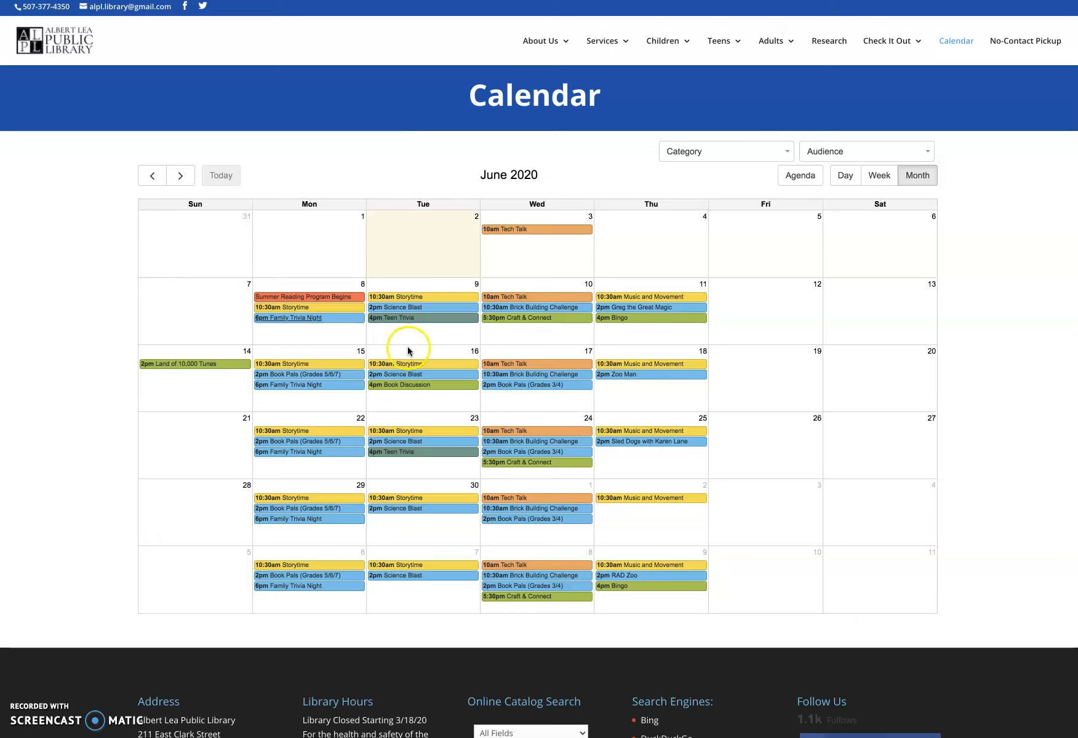
mouse_move(520, 347)
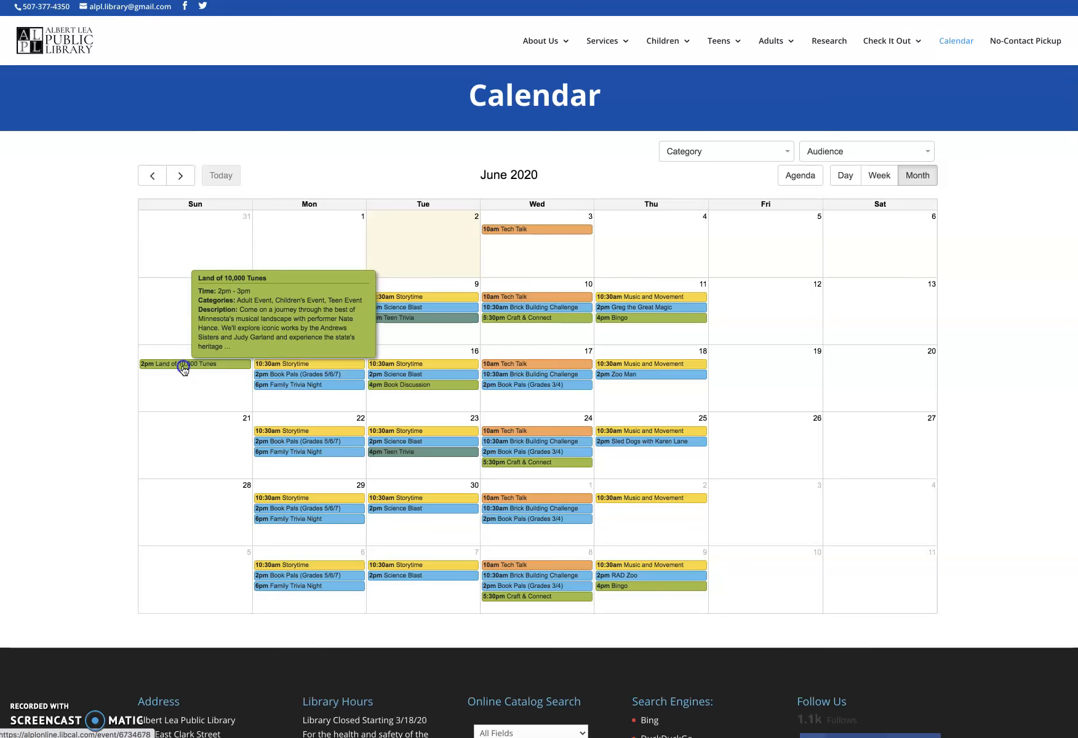
Open the June 14 Land of 10,000 Tunes event page, running 2–3 pm.
click(195, 363)
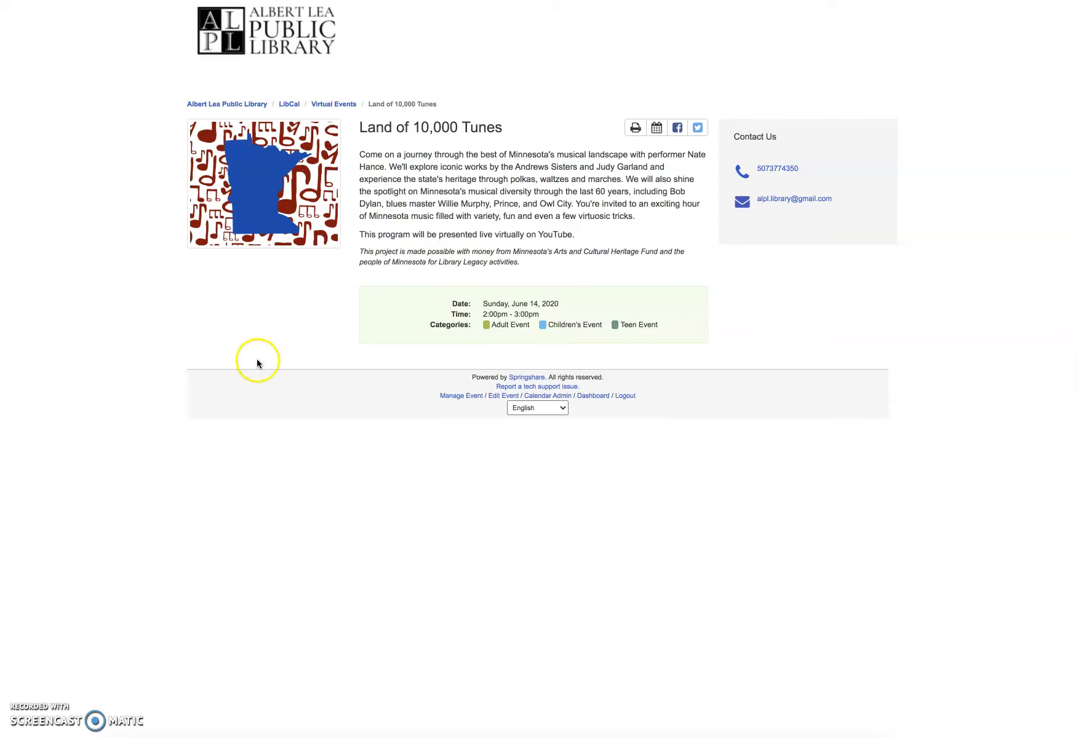
mouse_move(656, 242)
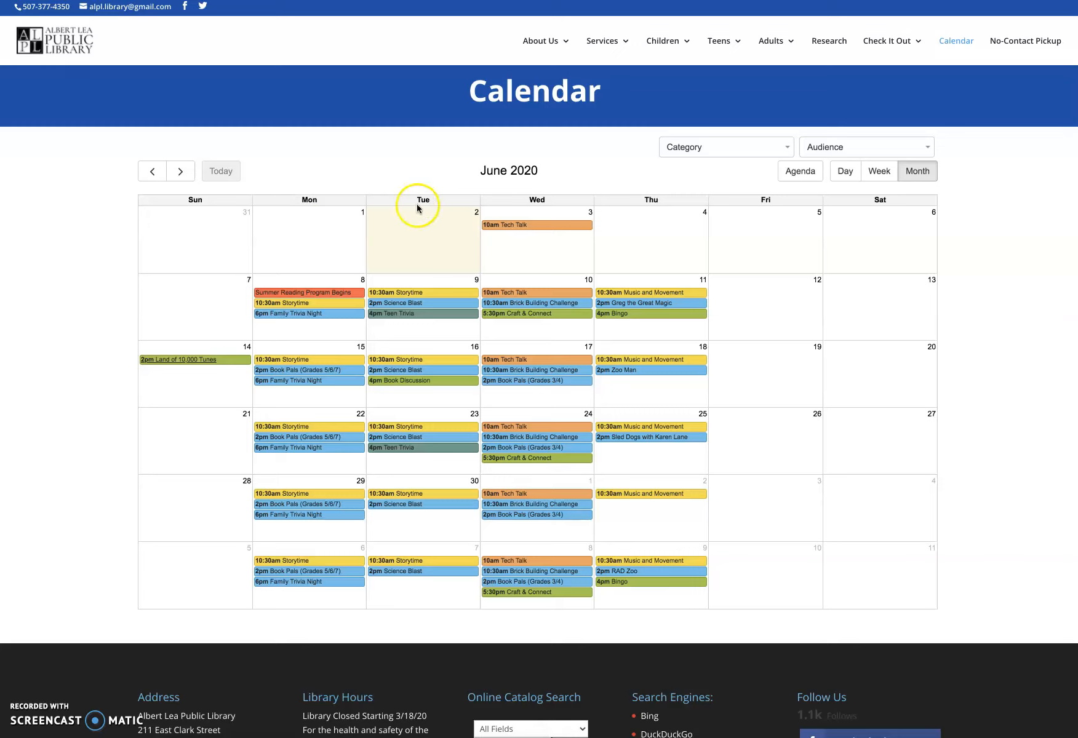
mouse_move(416, 209)
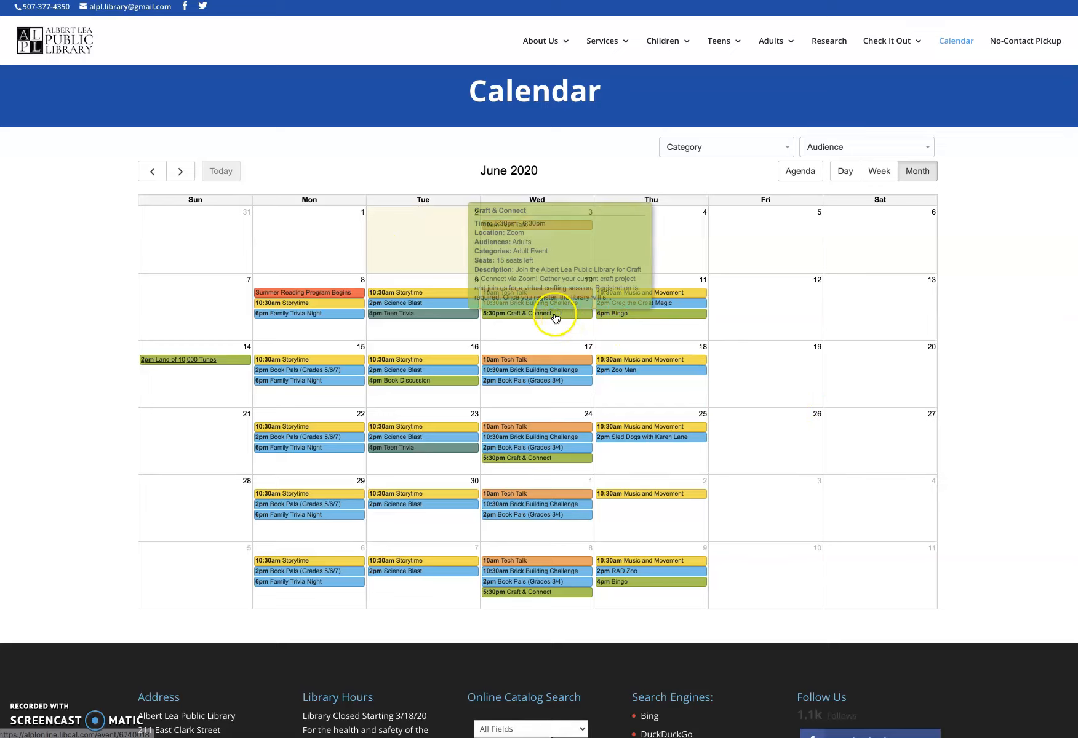
Open the June 10 Craft & Connect event page, 5:30–6:30 pm on Zoom.
click(536, 314)
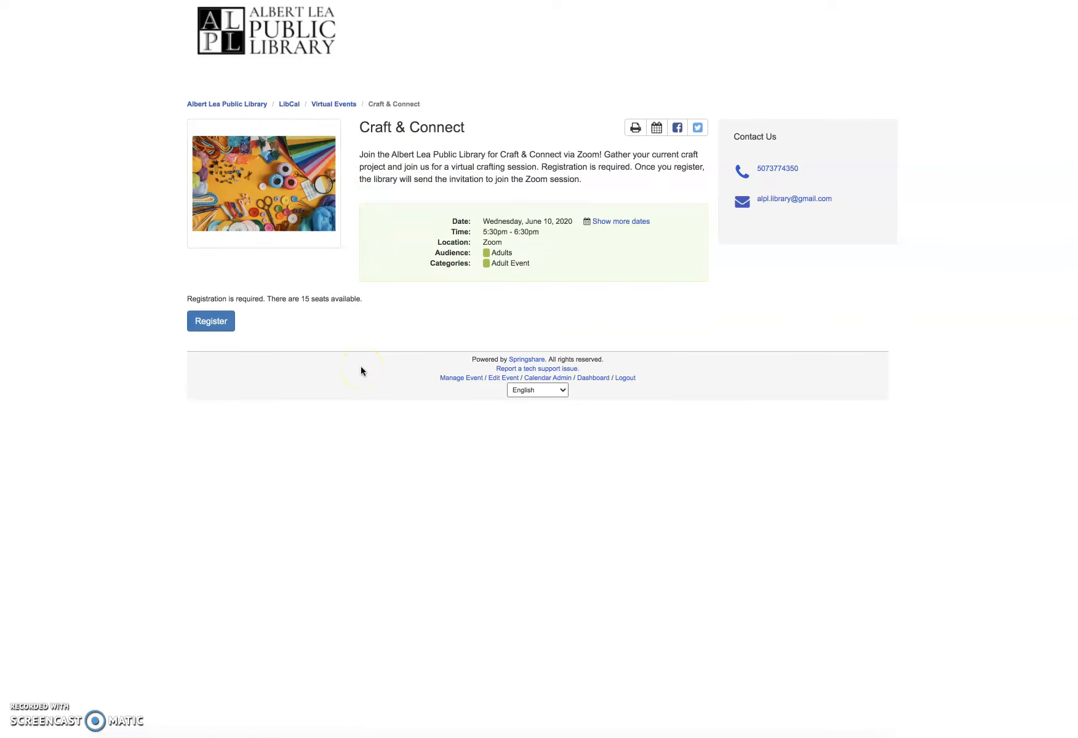
mouse_move(323, 146)
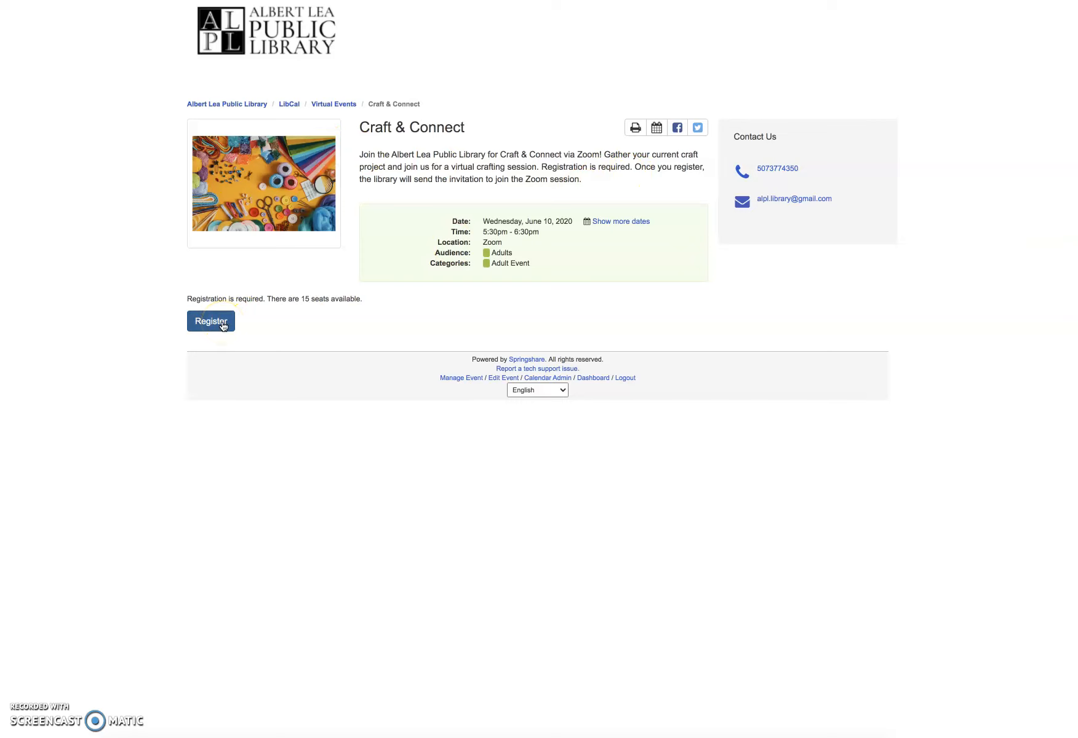
Open the Craft & Connect registration form, with 15 seats left.
click(210, 321)
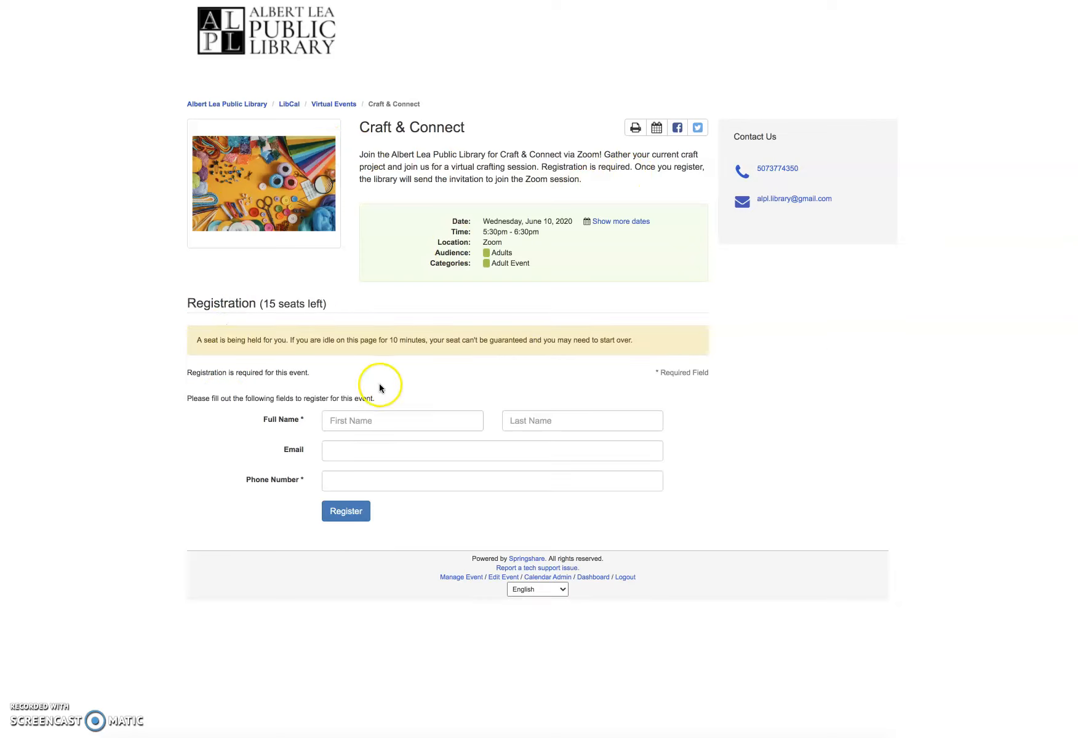
mouse_move(463, 468)
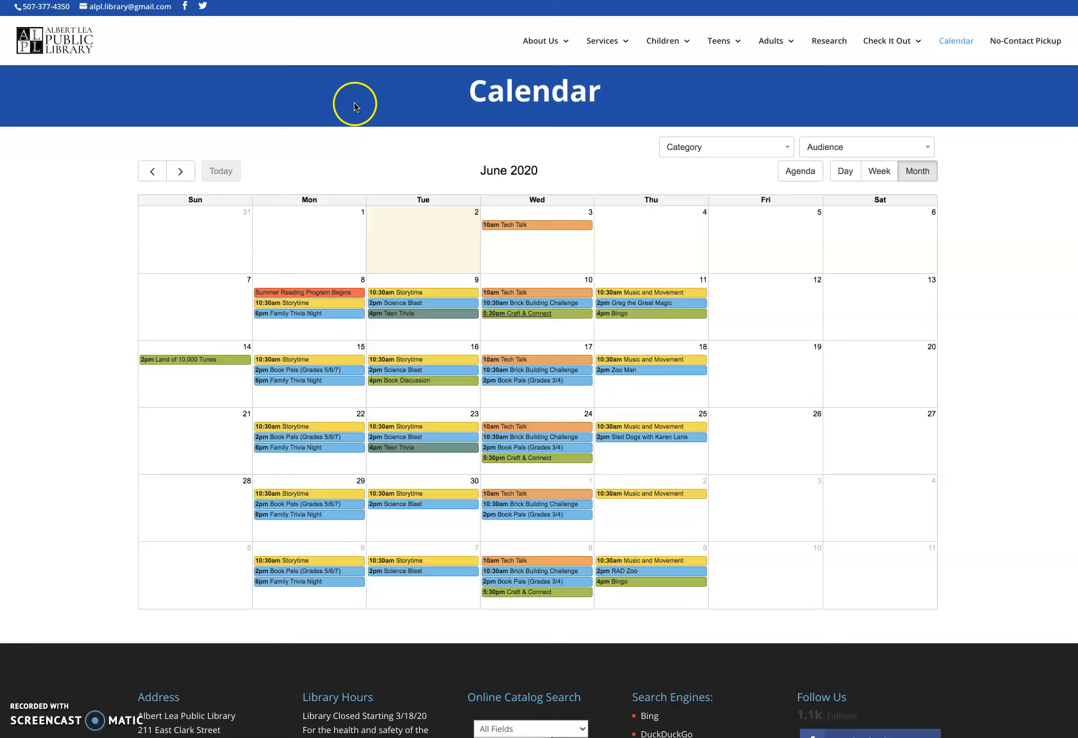
scroll(down, 3)
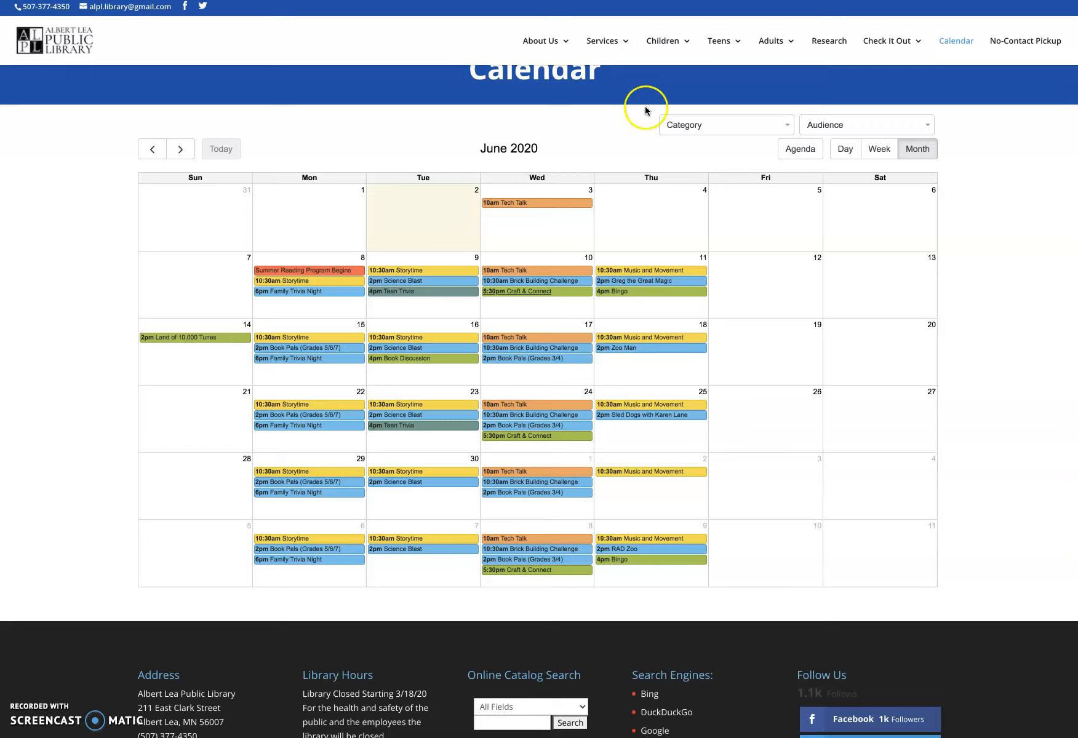
mouse_move(643, 117)
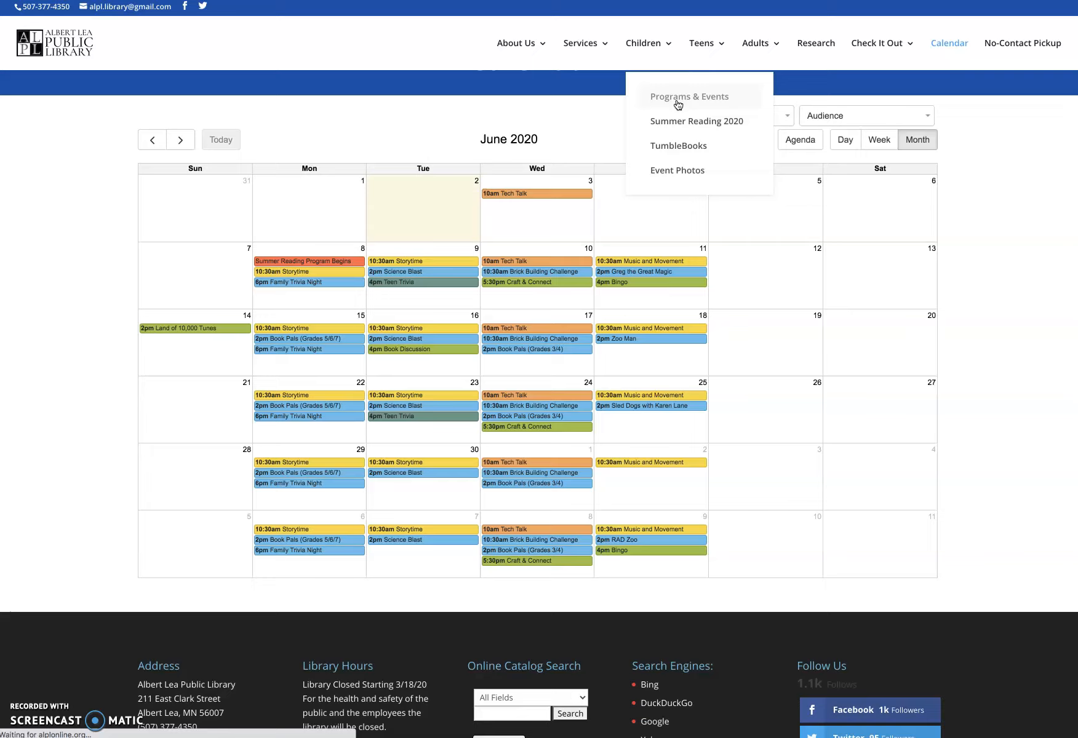
Go to Children > Programs & Events to see Storytime, Music & Movement and STEAM programs.
click(687, 96)
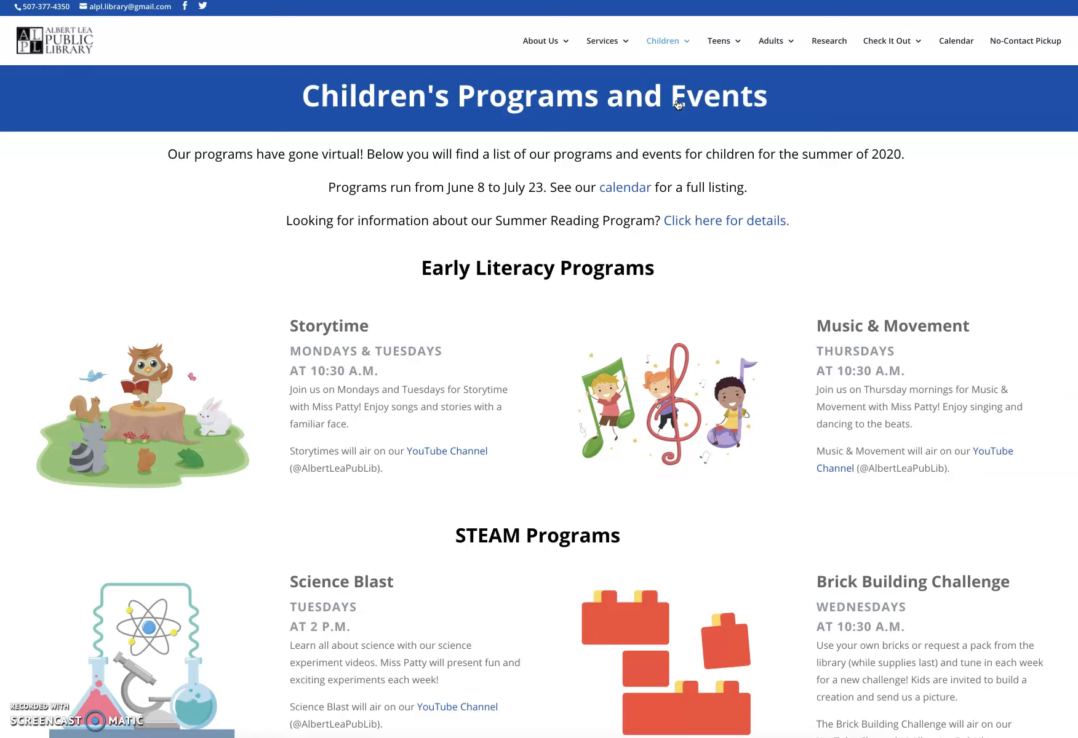
mouse_move(505, 267)
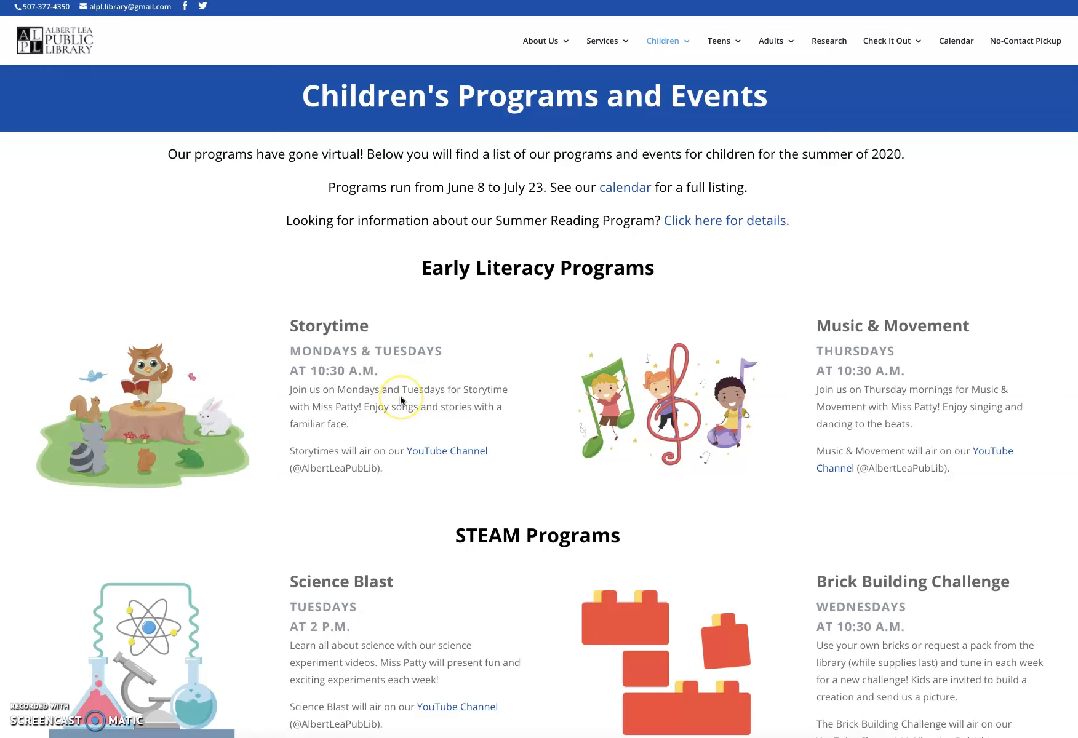
mouse_move(405, 450)
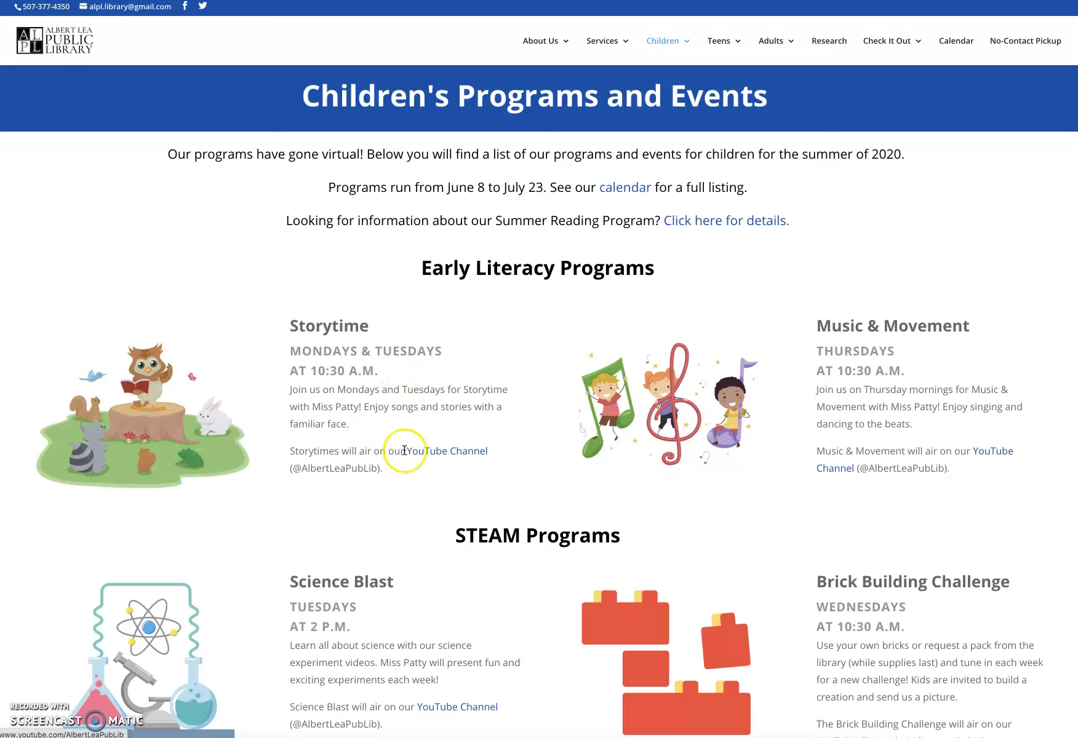
mouse_move(448, 475)
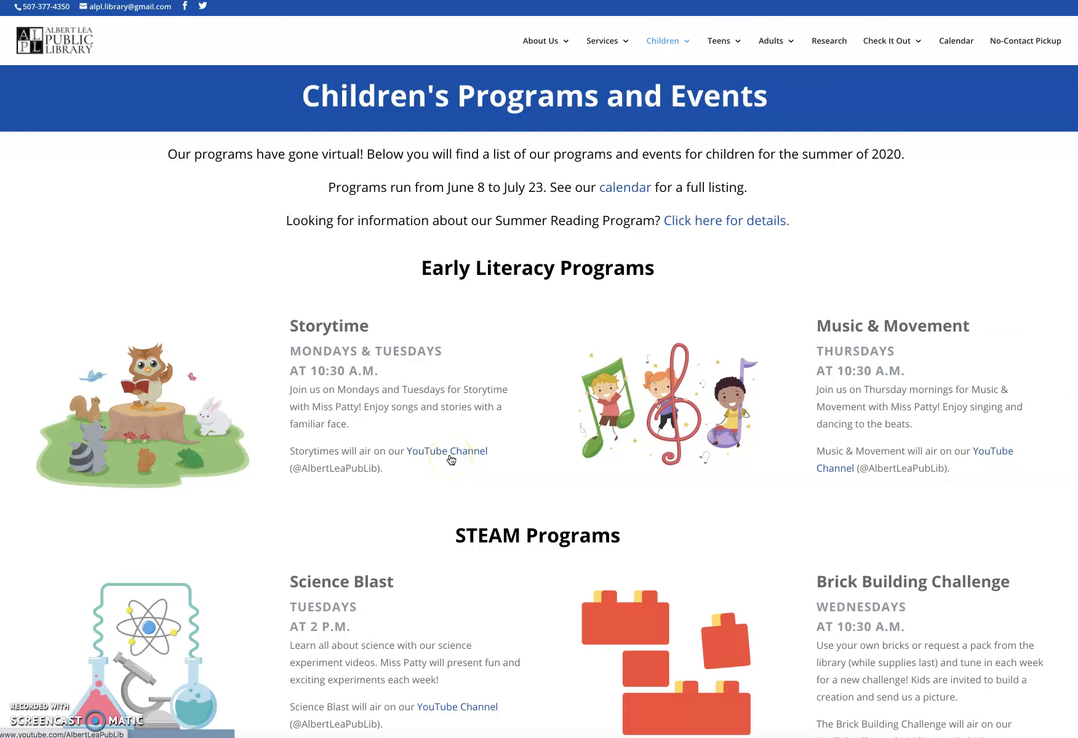
scroll(down, 3)
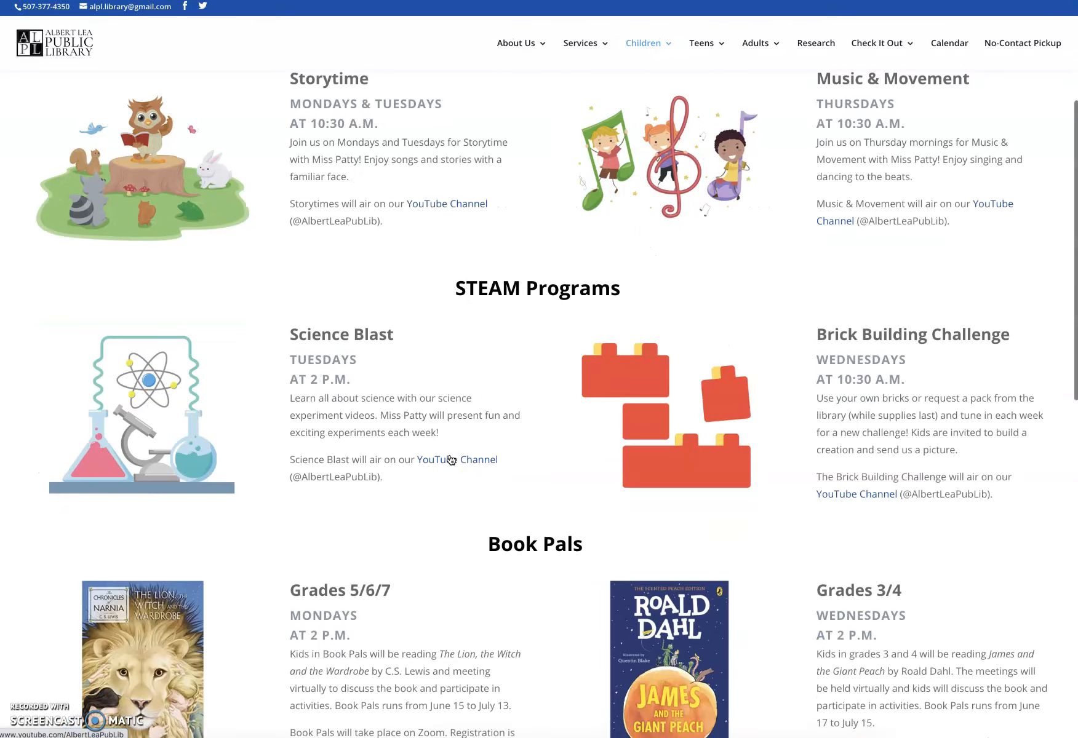
scroll(down, 3)
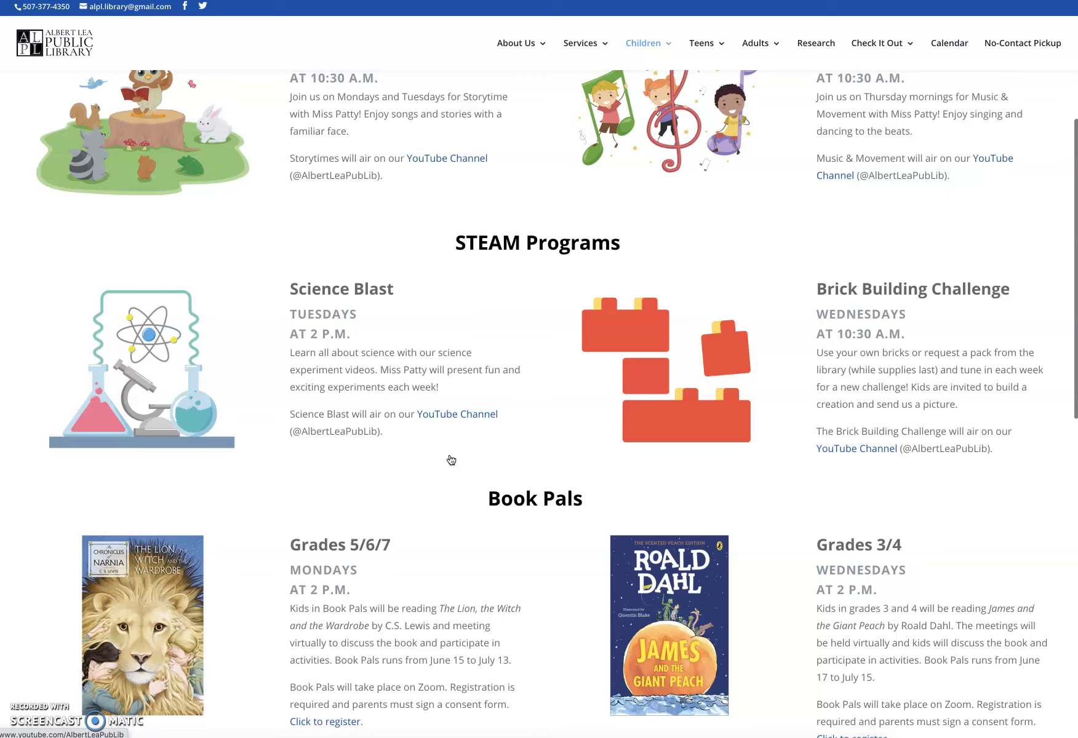
scroll(down, 3)
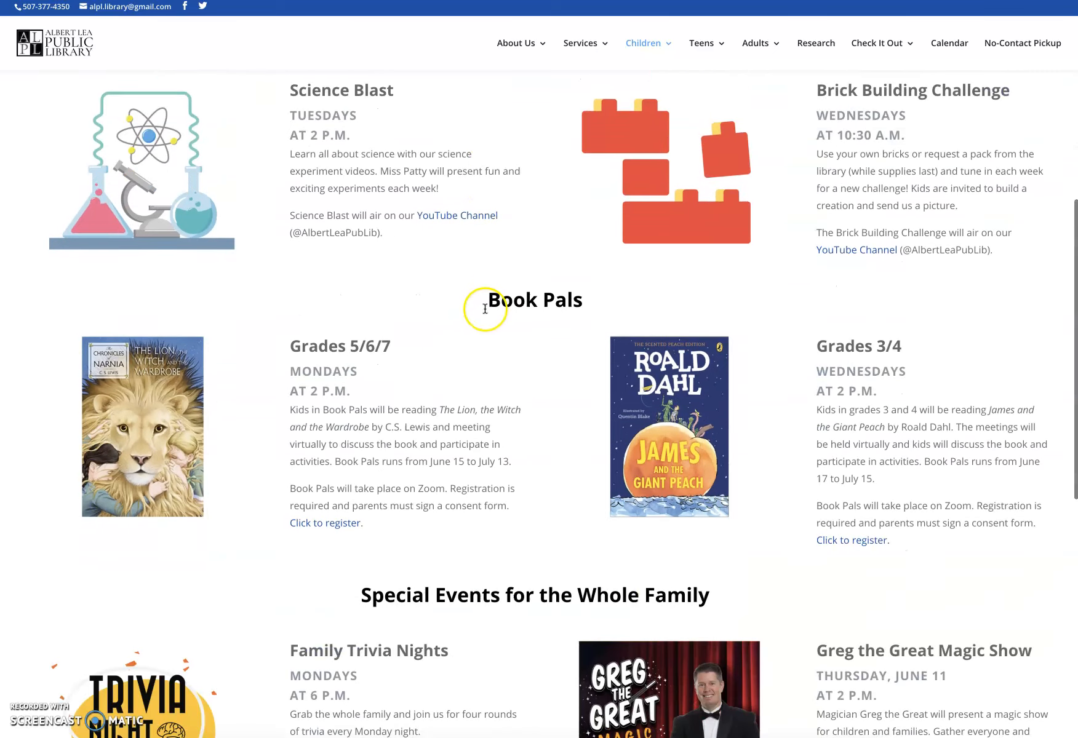
scroll(down, 3)
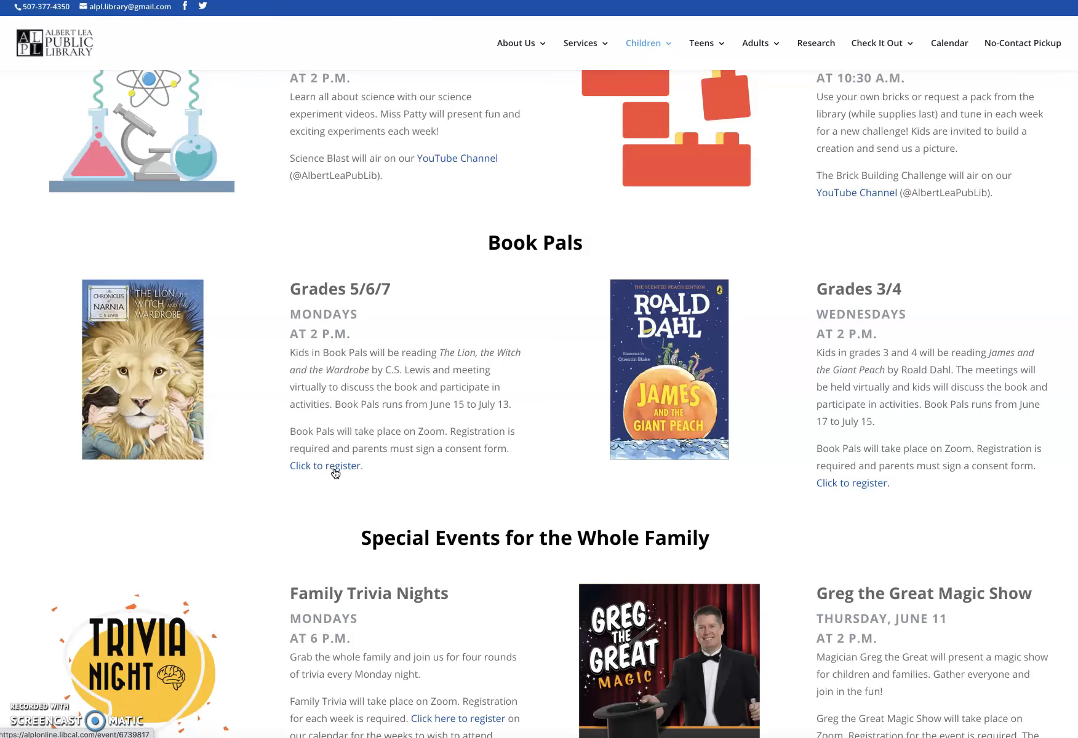
scroll(down, 3)
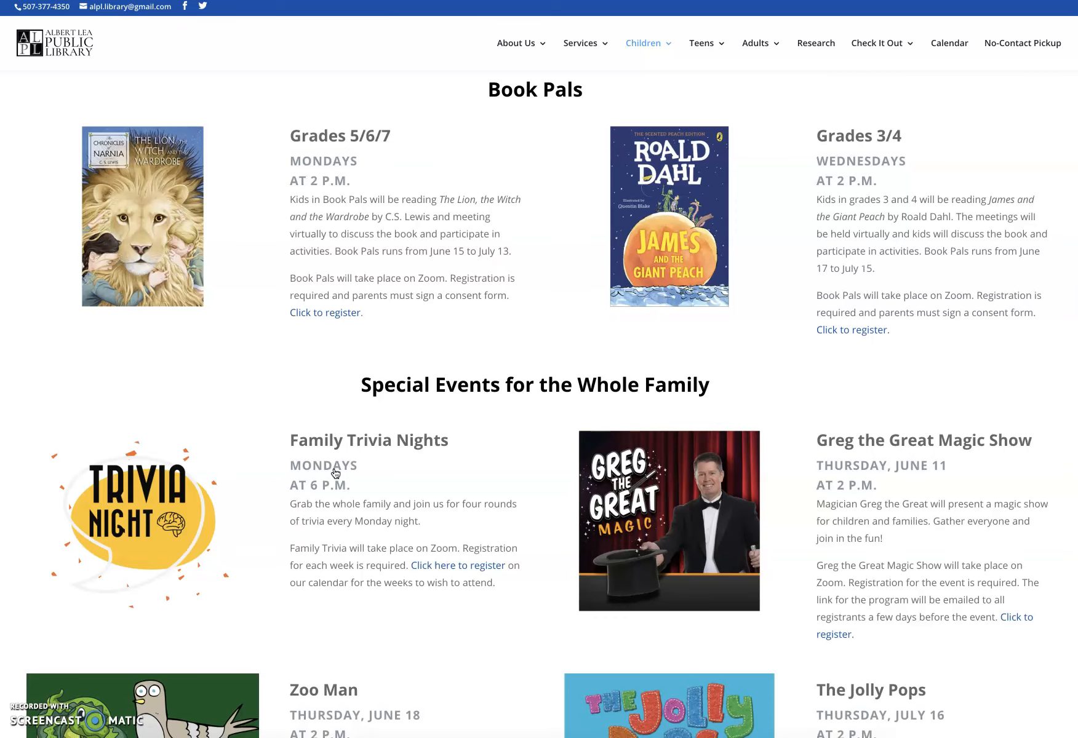
scroll(down, 3)
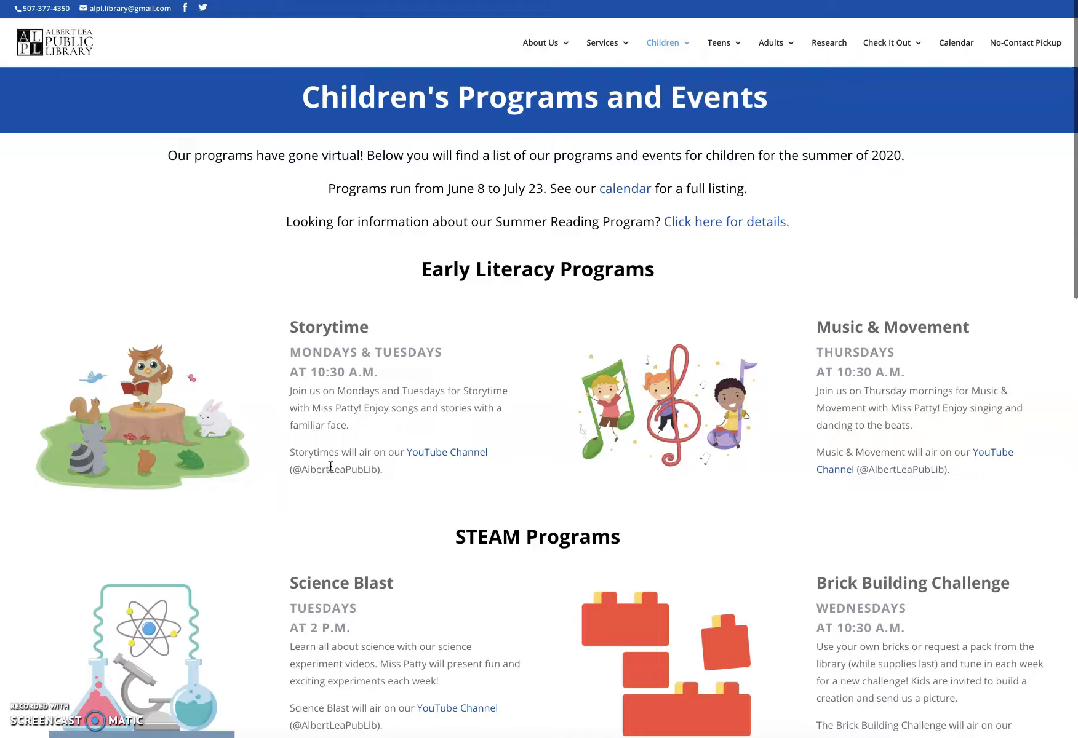
scroll(down, 3)
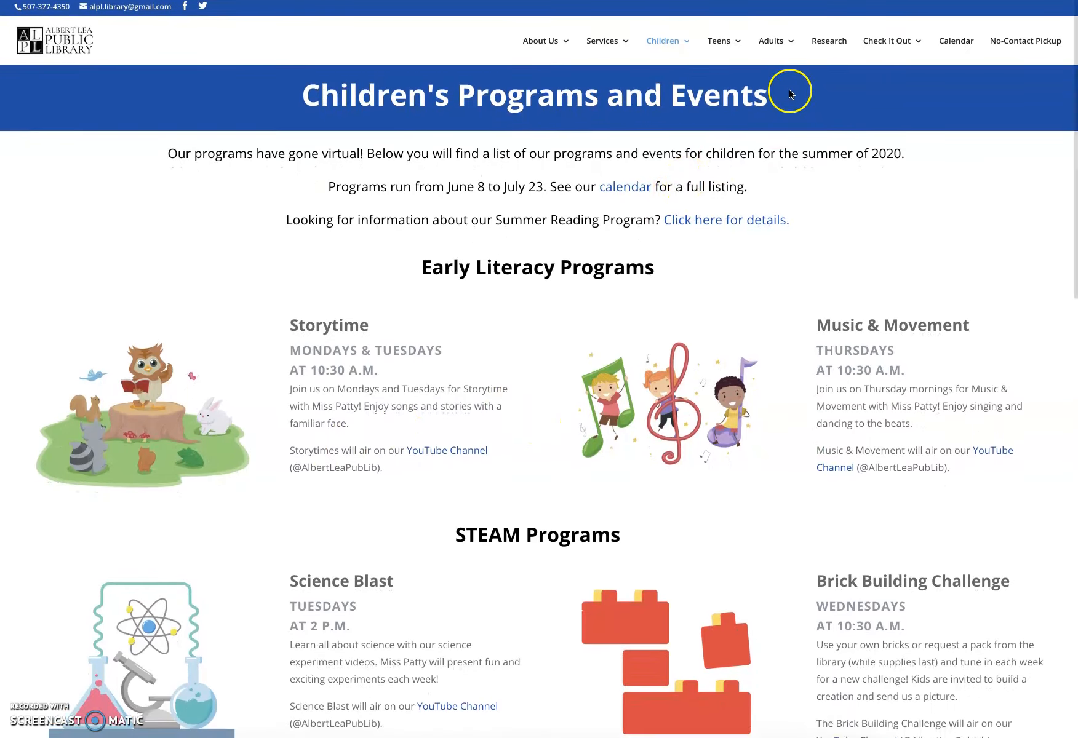
Go to Adults > Programs & Events and scroll through Land of 10,000 Tunes and Tech Talk.
click(666, 41)
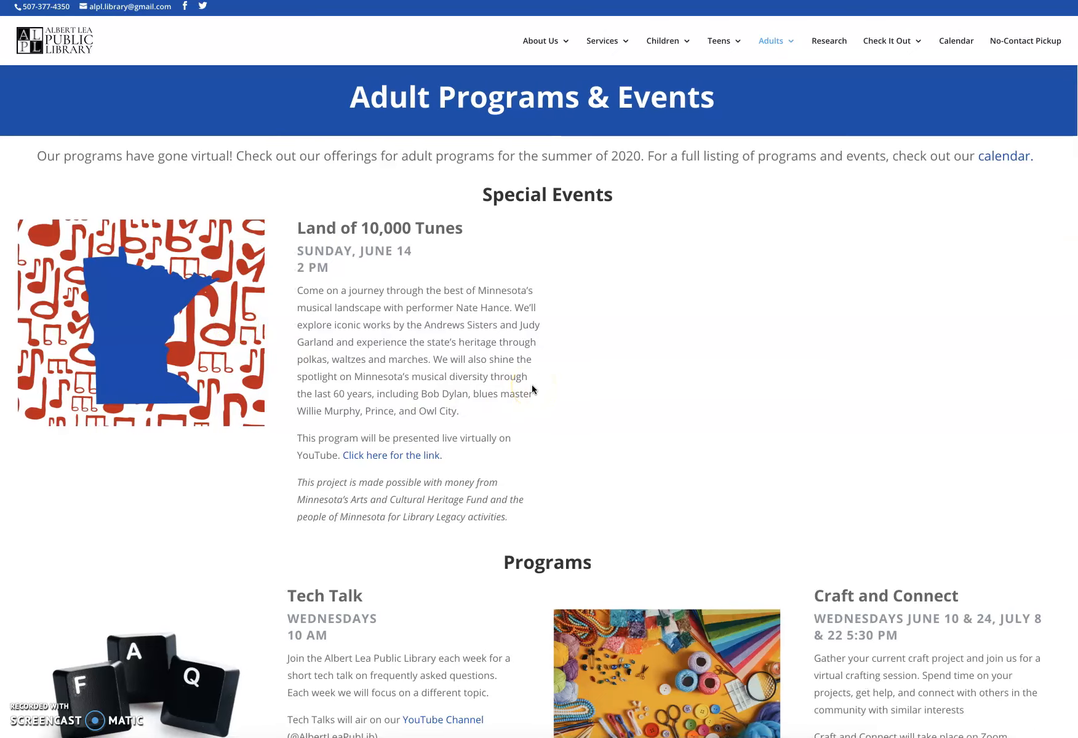
scroll(down, 3)
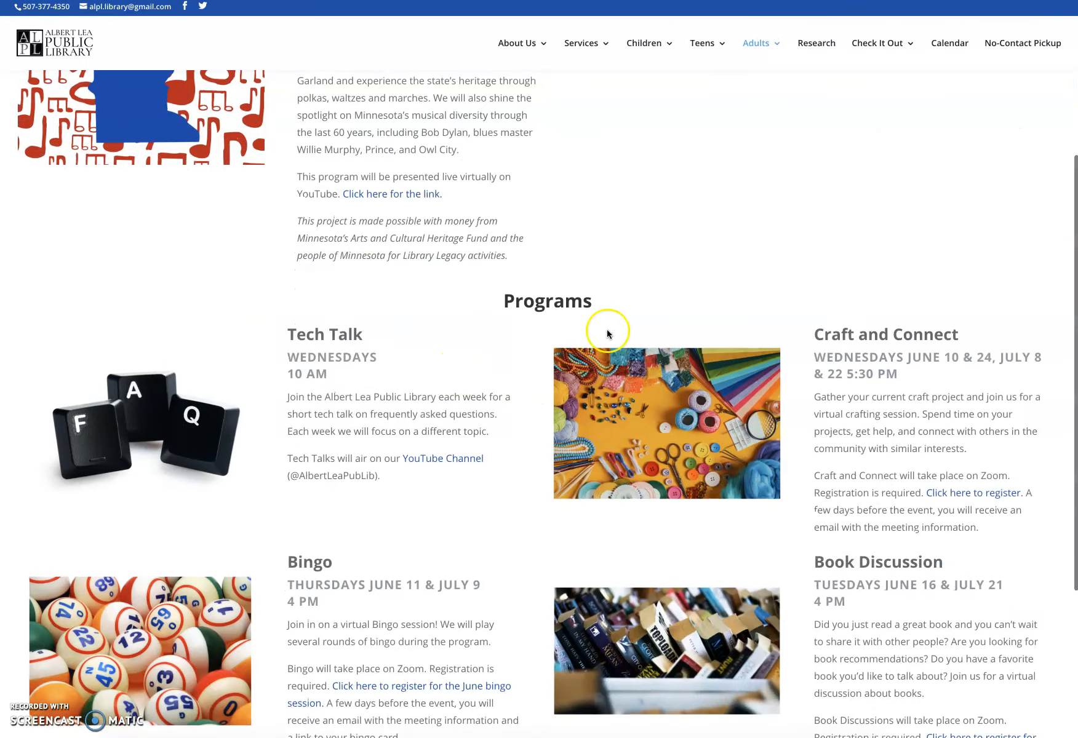
scroll(down, 3)
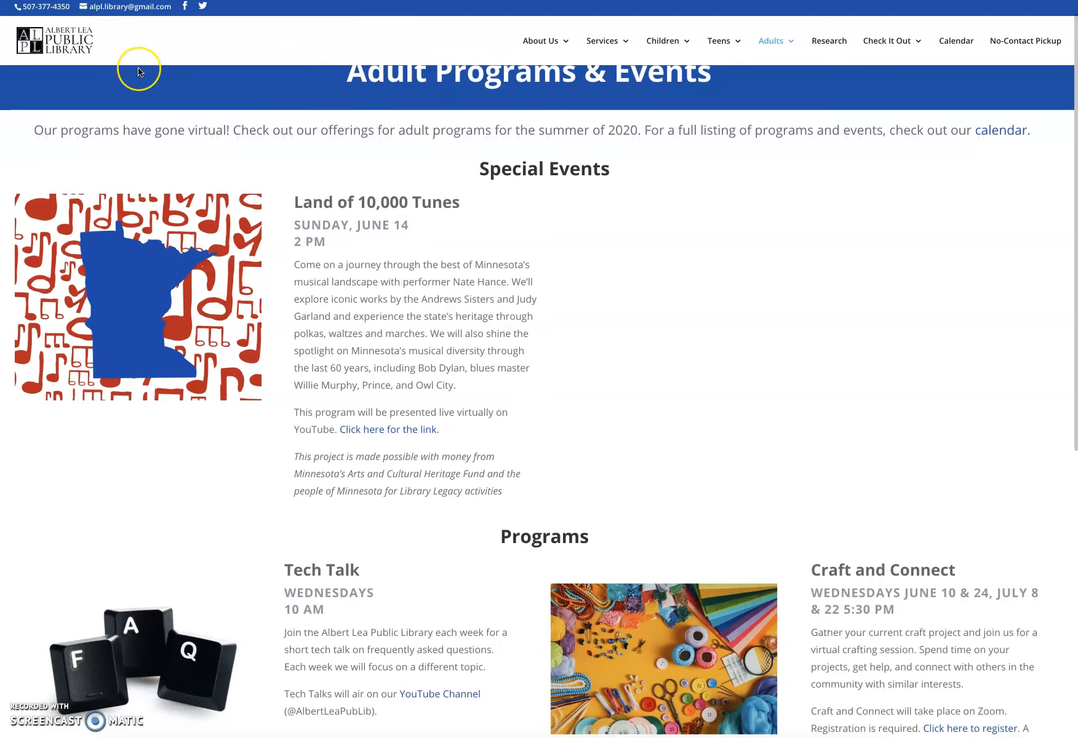
scroll(down, 3)
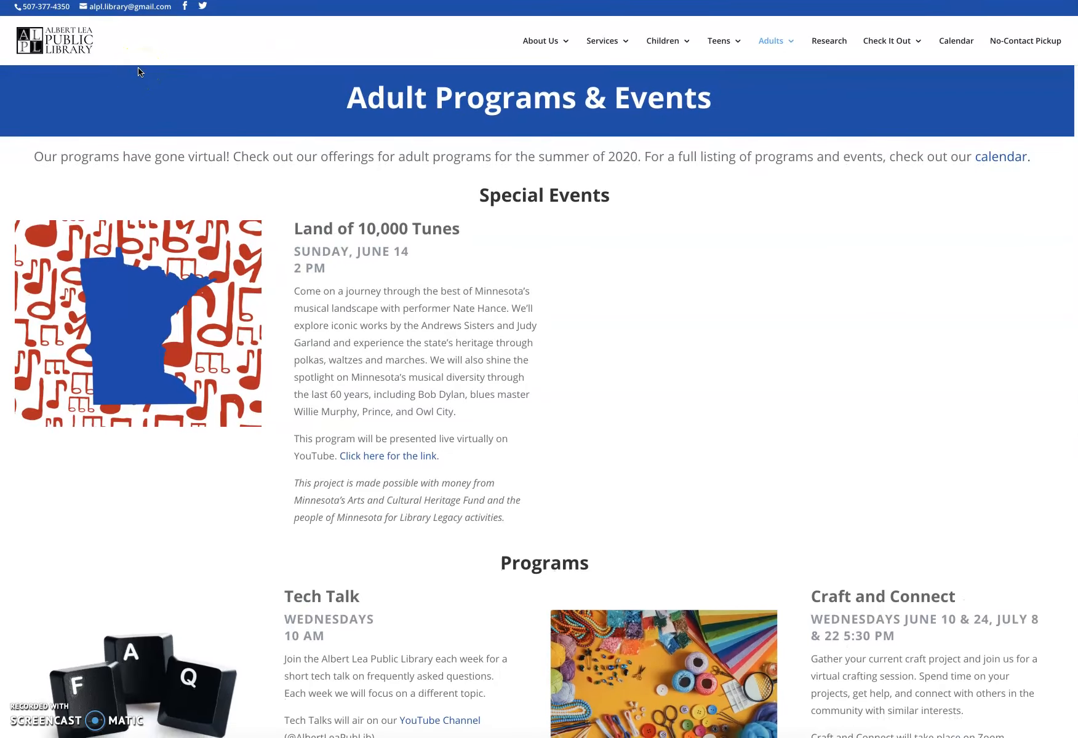